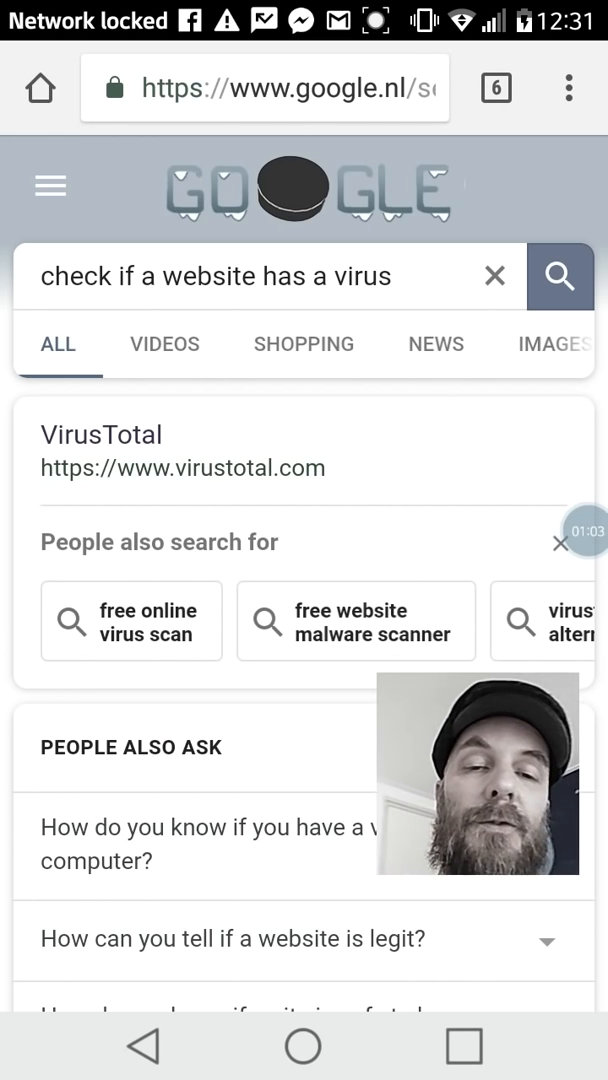
- Go to the VirusTotal site from the Google results and reach its URL check area
{"action": "left_click", "coordinate": [100, 434]}
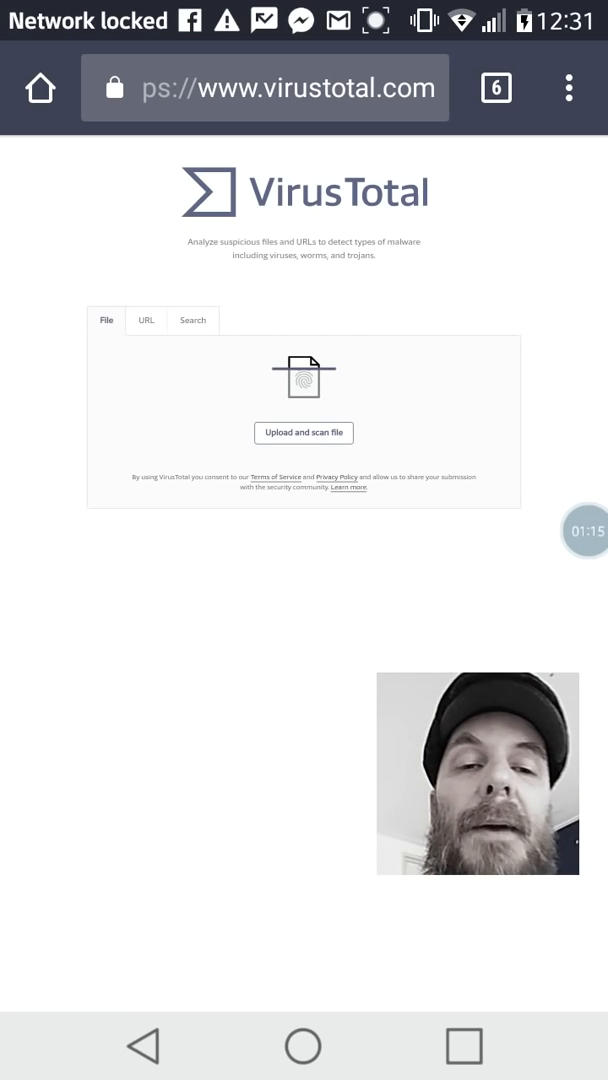
{"action": "scroll", "scroll_direction": "down", "scroll_amount": 3}
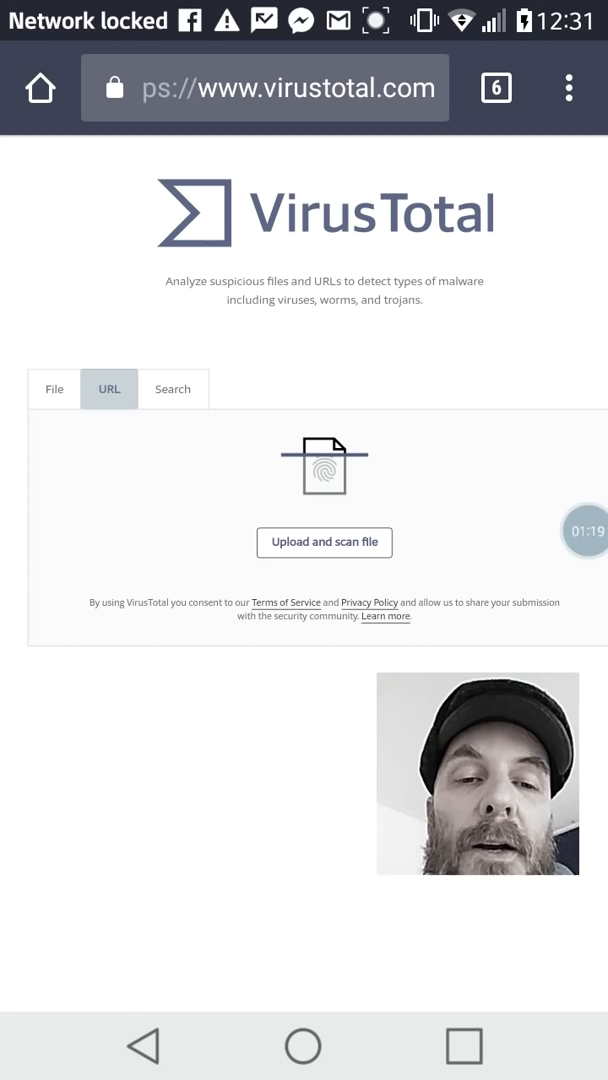
{"action": "left_click", "coordinate": [108, 388]}
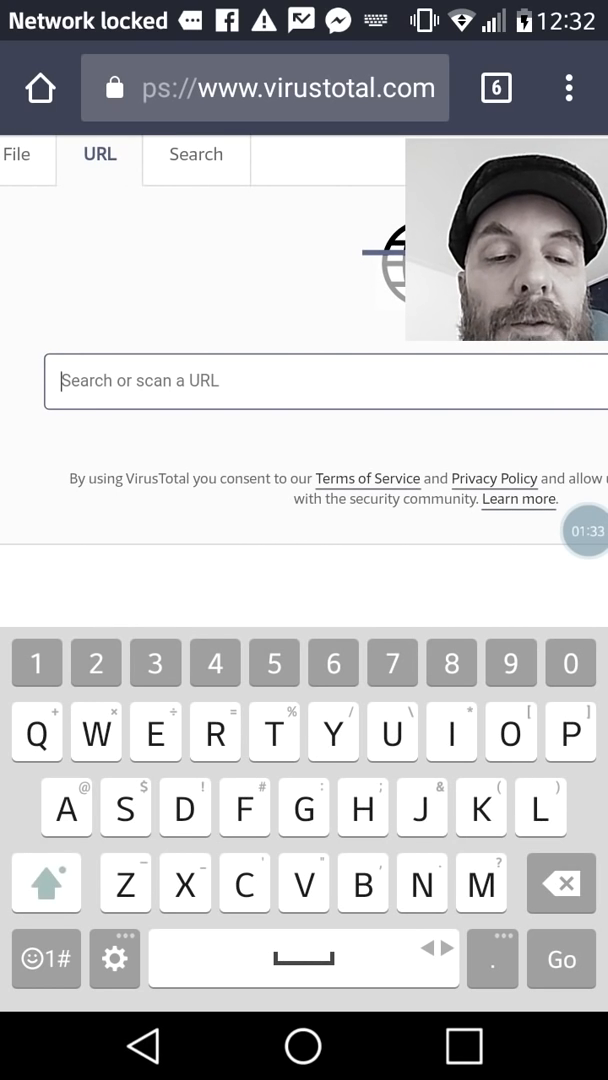
{"action": "type", "text": "h"}
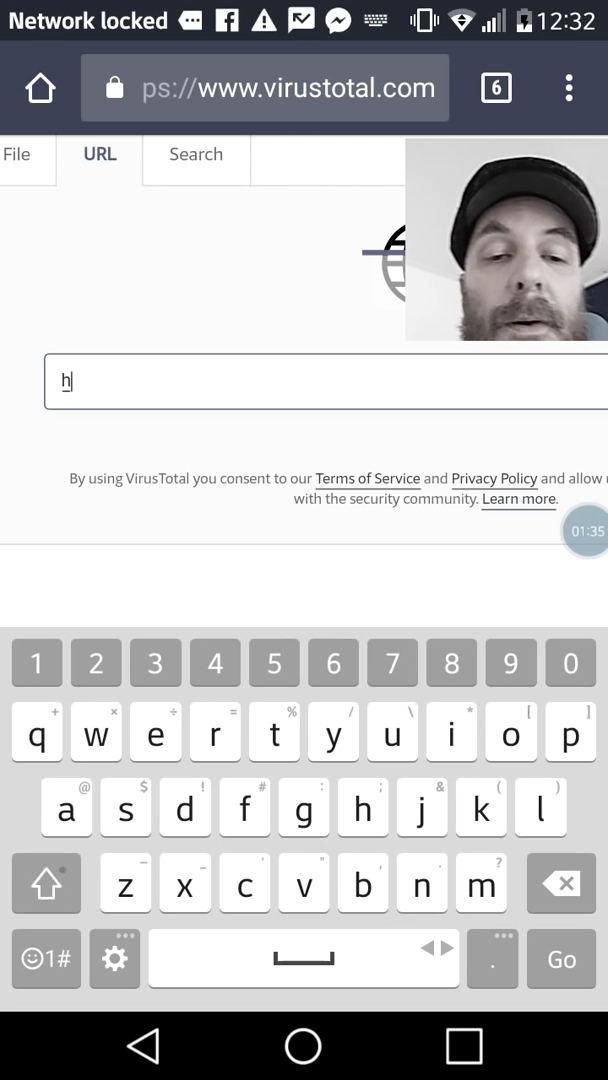
{"action": "type", "text": "ttps://o"}
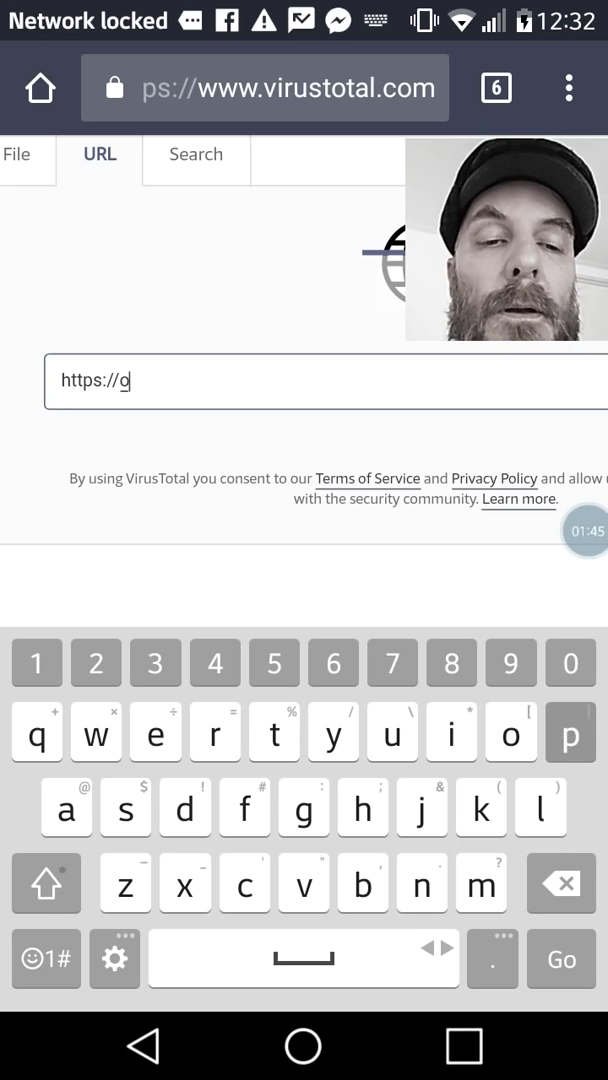
{"action": "type", "text": "pinion"}
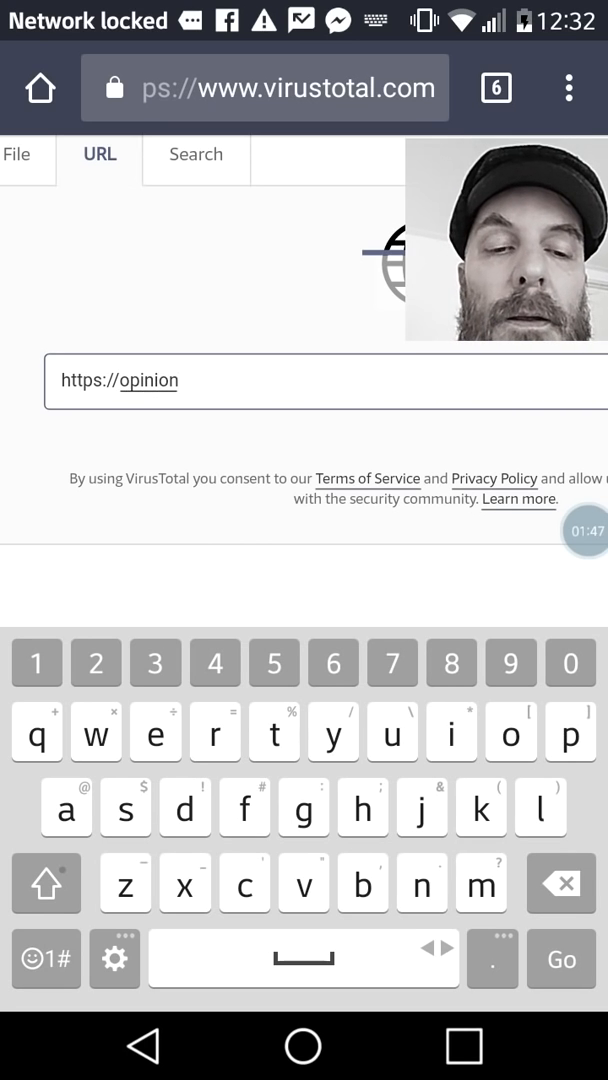
{"action": "type", "text": "s.clo"}
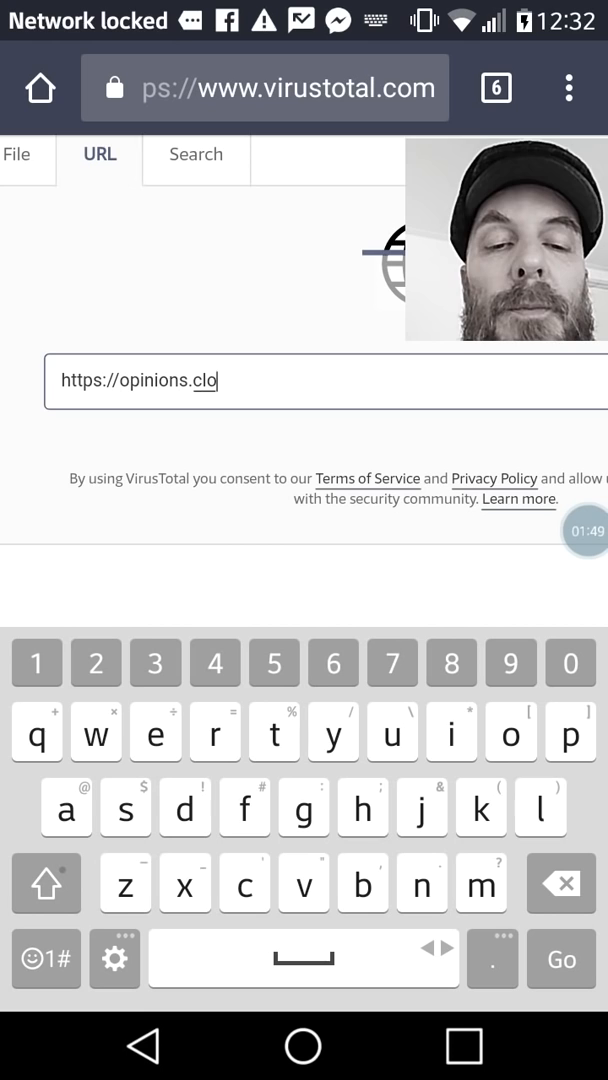
{"action": "type", "text": "visst"}
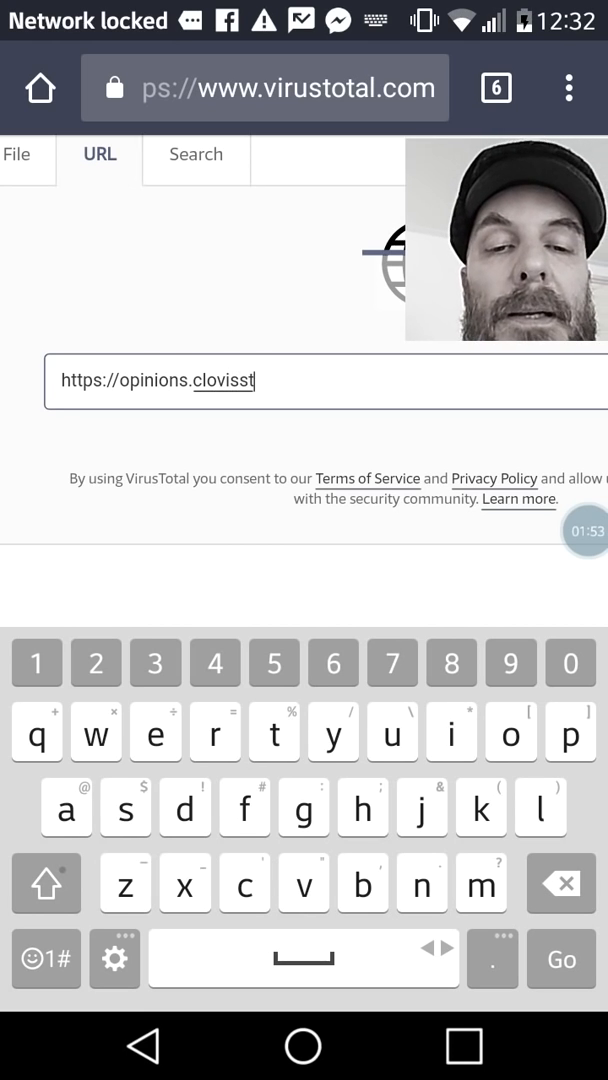
{"action": "type", "text": "ar.com"}
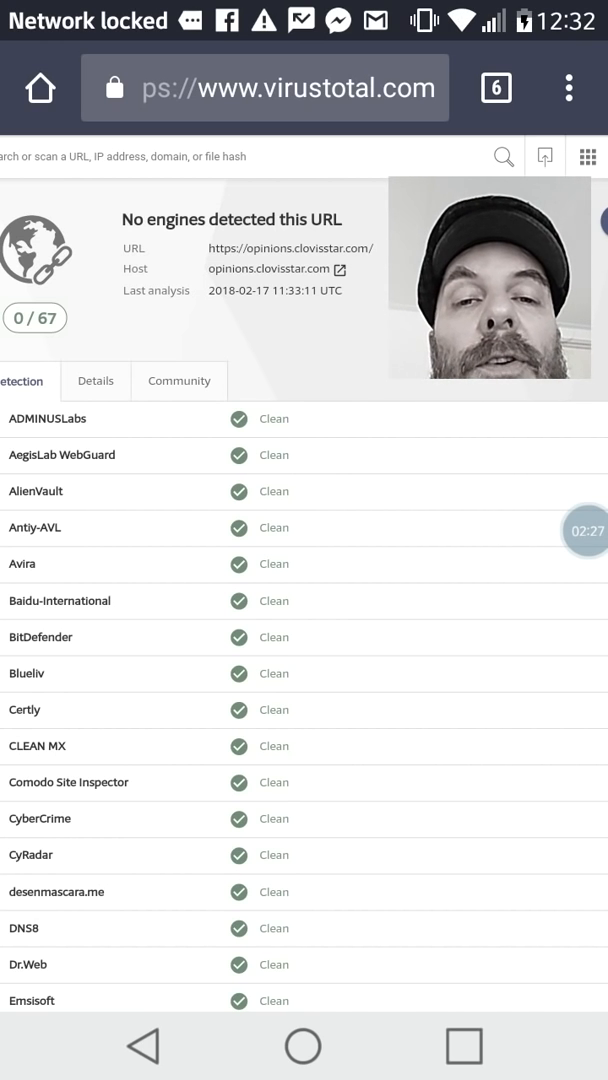
- Read down the Detection engine list to Quttera, confirming every engine reports Clean
{"action": "scroll", "scroll_direction": "down", "scroll_amount": 3}
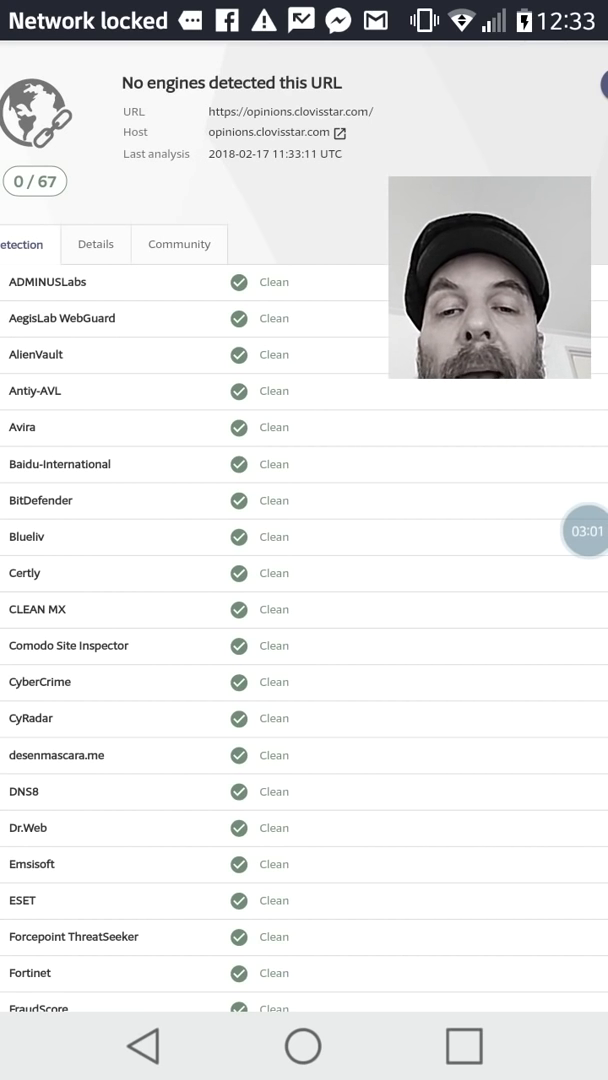
{"action": "scroll", "scroll_direction": "down", "scroll_amount": 3}
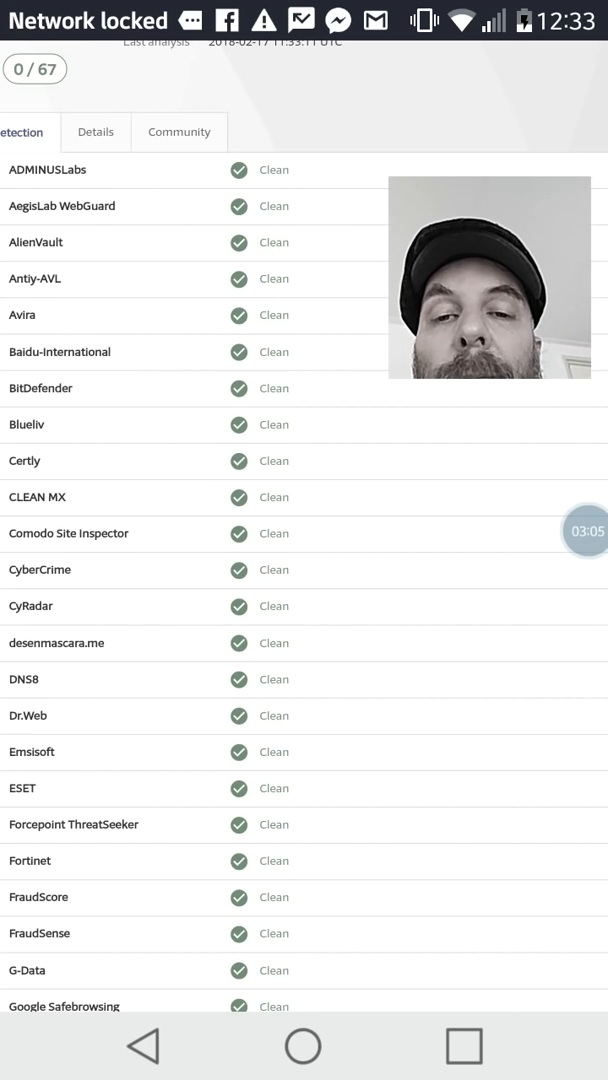
{"action": "scroll", "scroll_direction": "down", "scroll_amount": 3}
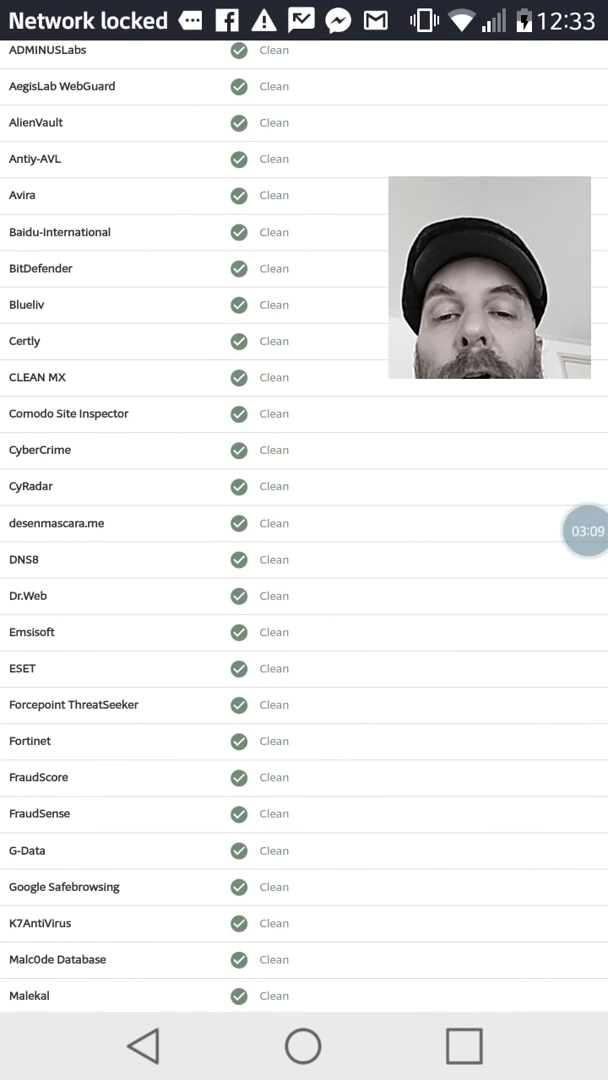
{"action": "scroll", "scroll_direction": "down", "scroll_amount": 3}
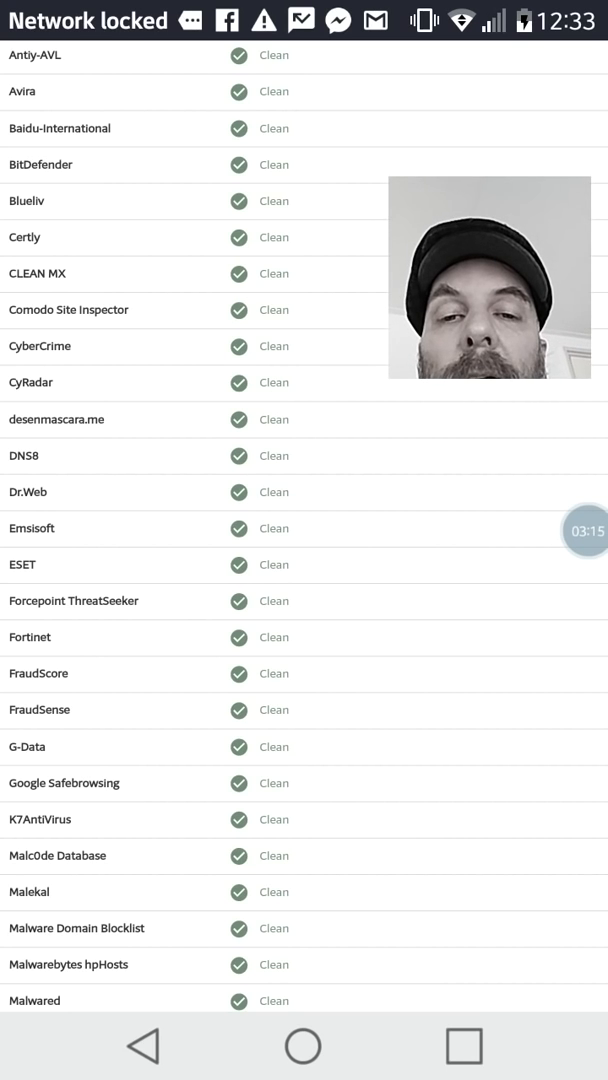
{"action": "scroll", "scroll_direction": "down", "scroll_amount": 3}
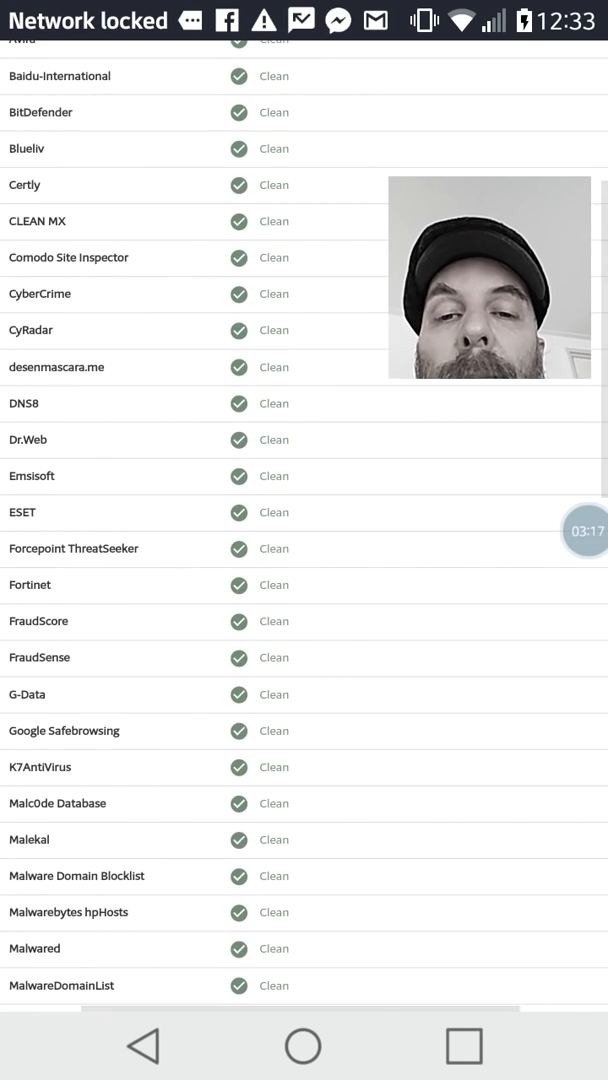
{"action": "scroll", "scroll_direction": "down", "scroll_amount": 3}
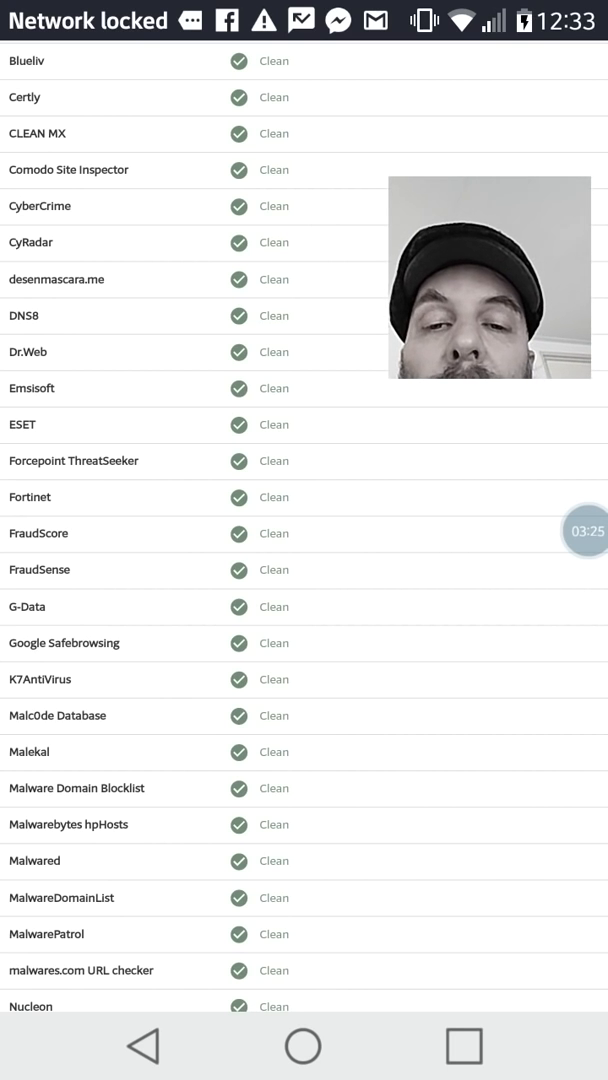
{"action": "scroll", "scroll_direction": "down", "scroll_amount": 3}
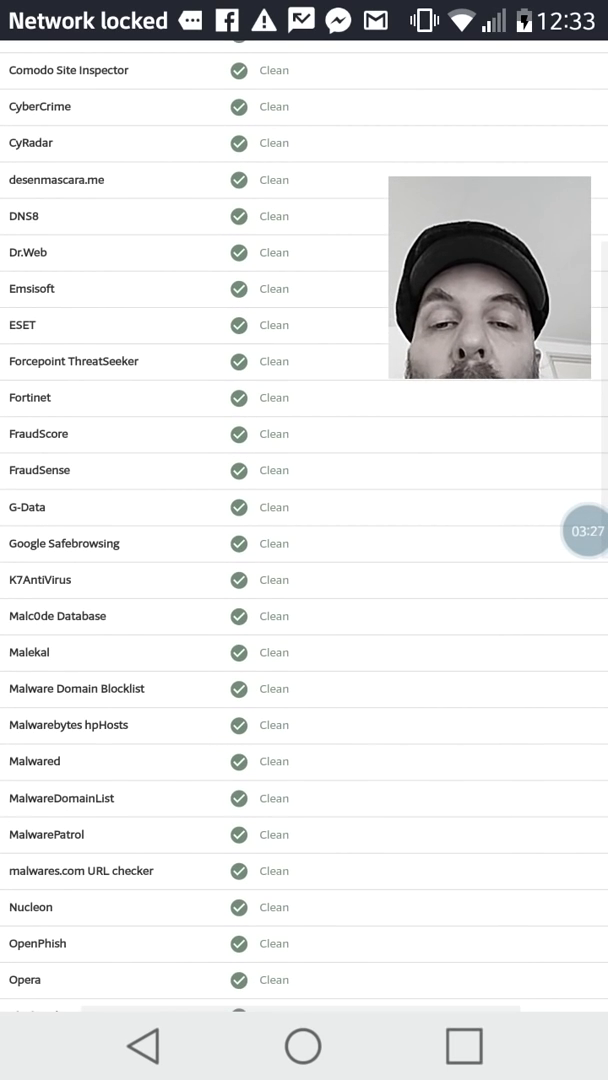
{"action": "scroll", "scroll_direction": "down", "scroll_amount": 3}
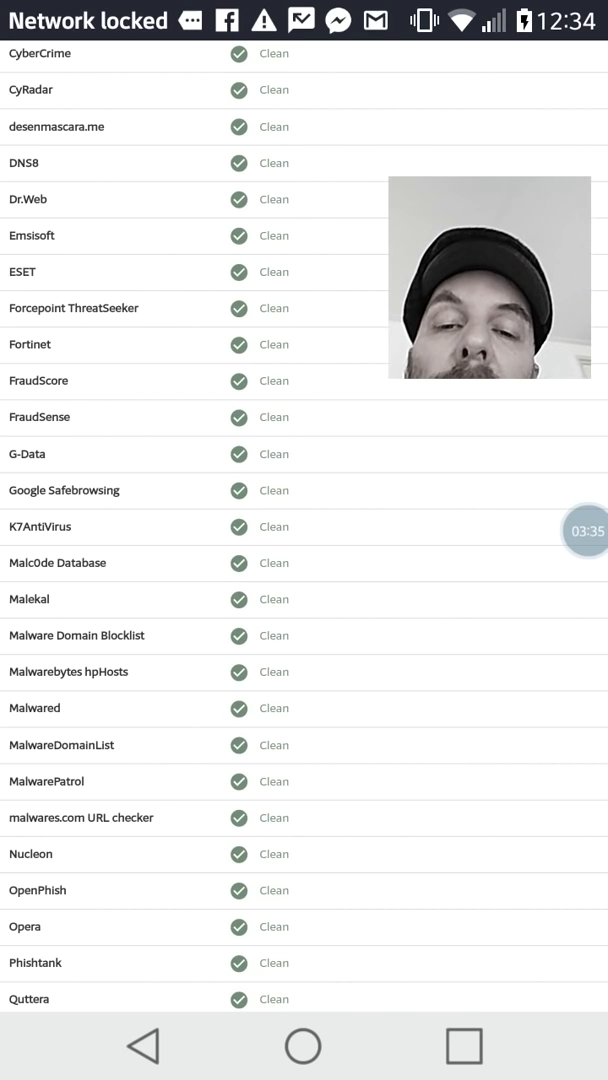
{"action": "scroll", "scroll_direction": "down", "scroll_amount": 3}
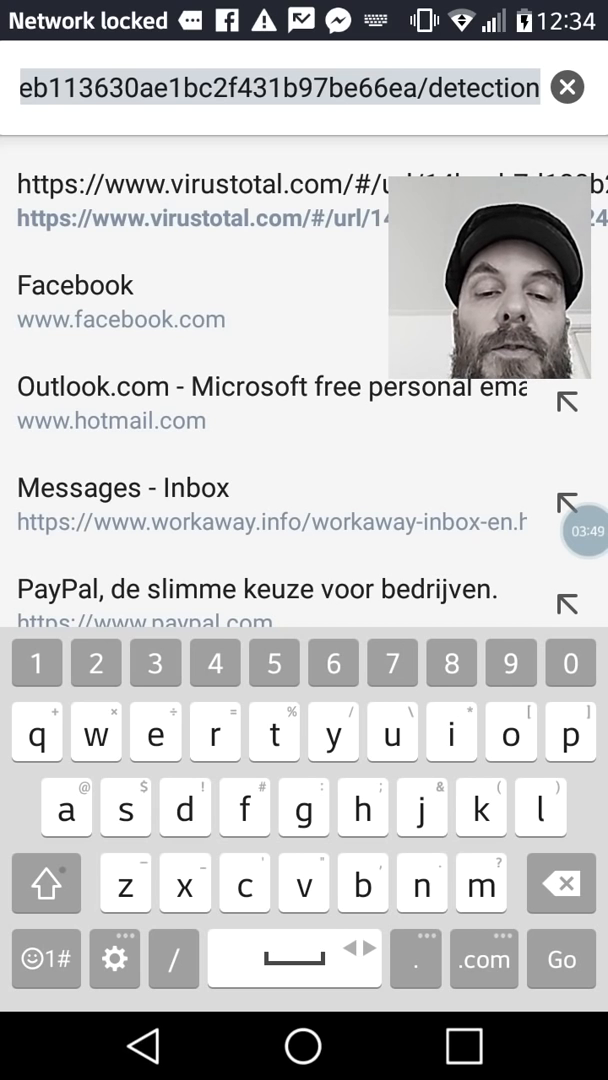
{"action": "type", "text": "sucuri.net"}
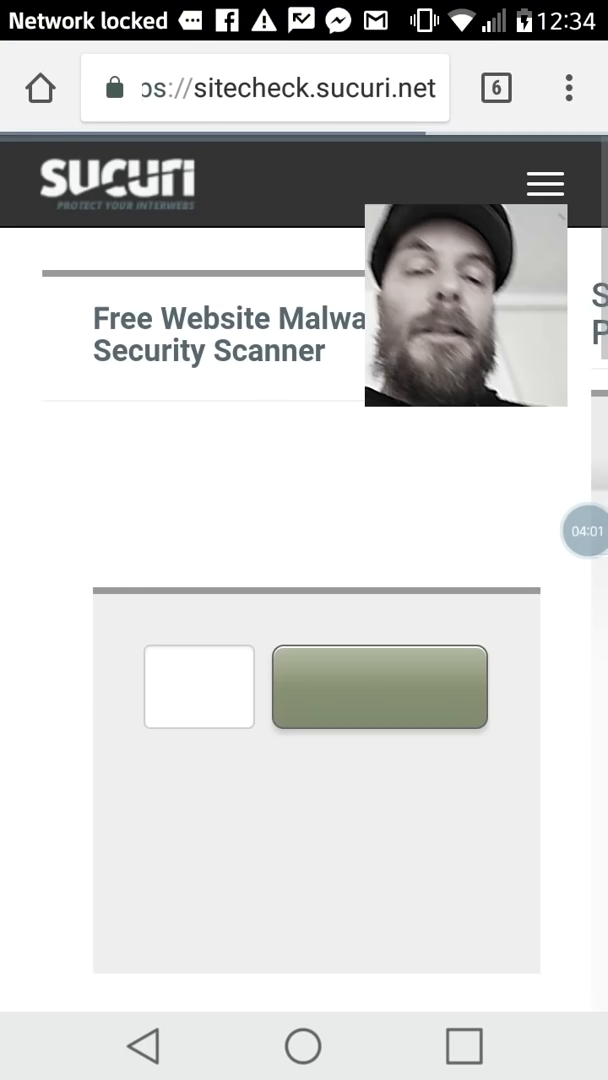
{"action": "scroll", "scroll_direction": "down", "scroll_amount": 3}
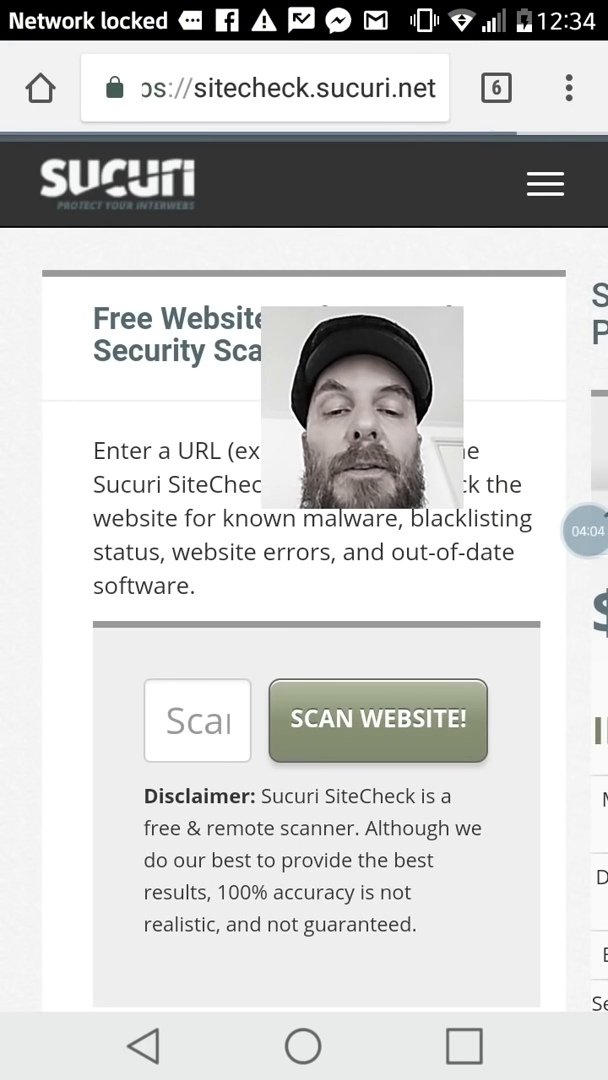
{"action": "left_click", "coordinate": [196, 720]}
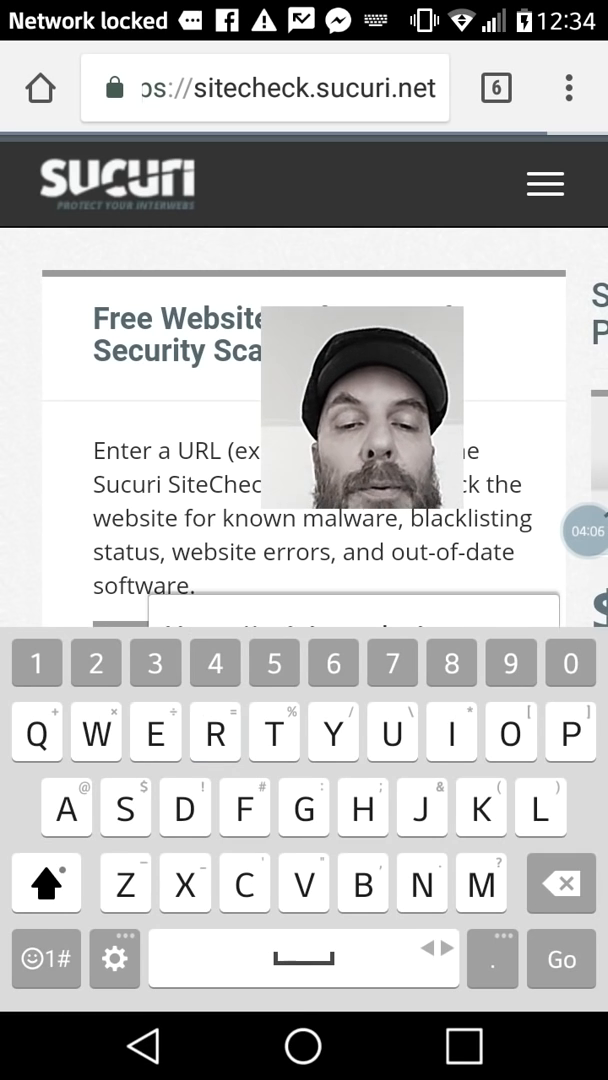
{"action": "type", "text": "H"}
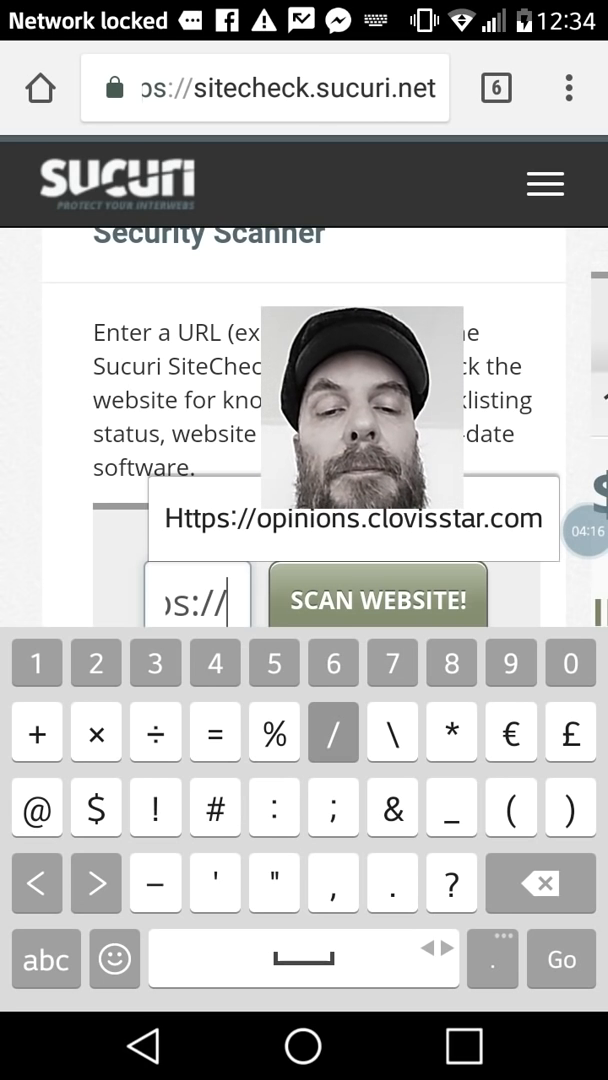
{"action": "left_click", "coordinate": [40, 960]}
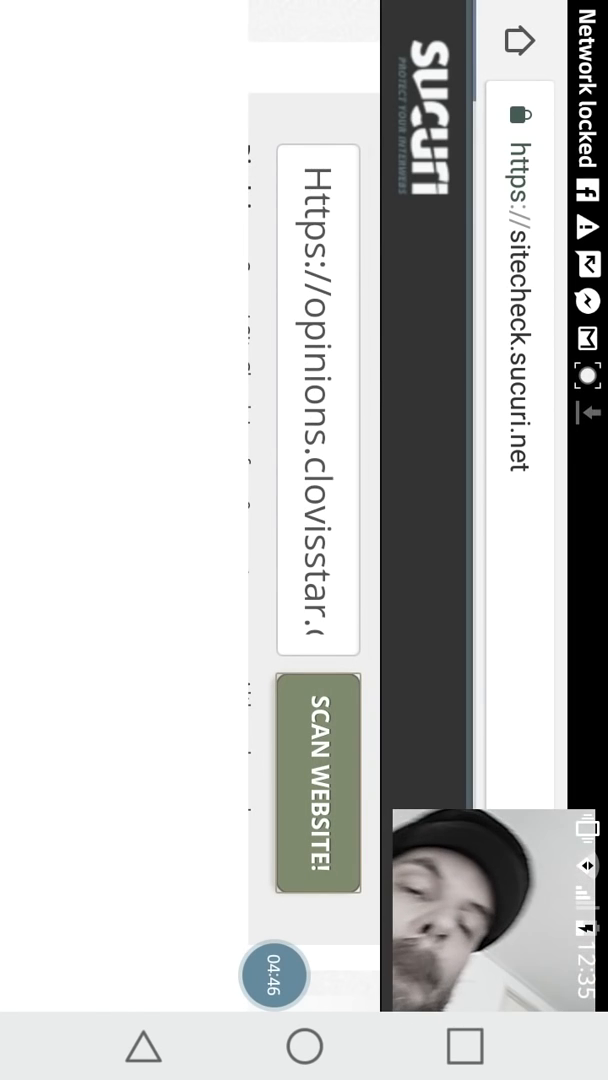
- Run the Sucuri scan and review the results: no malware, not blacklisted, low-risk findings
{"action": "left_click", "coordinate": [316, 784]}
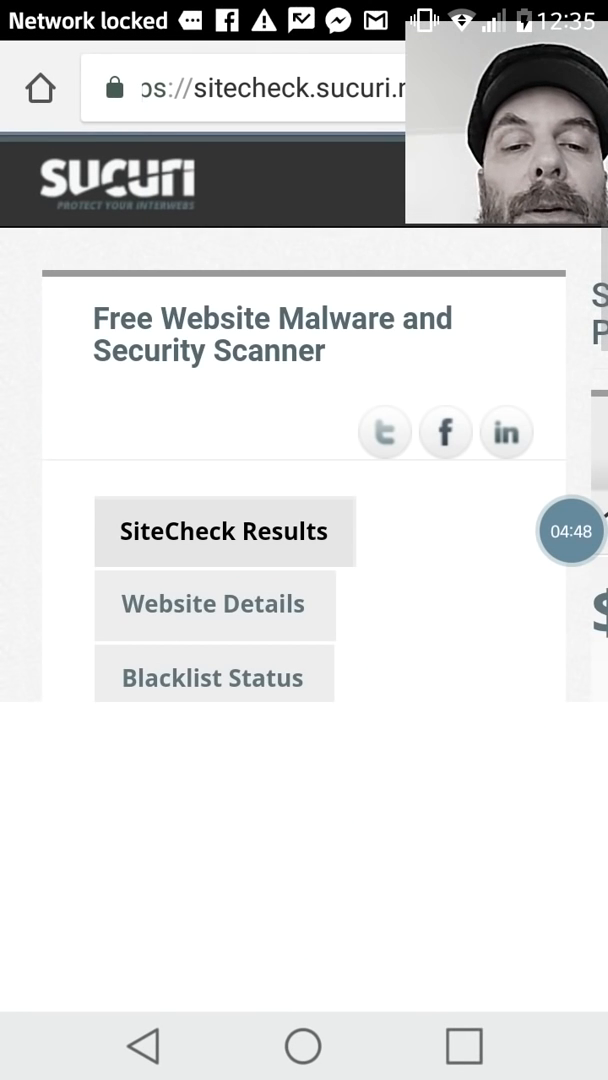
{"action": "scroll", "scroll_direction": "down", "scroll_amount": 3}
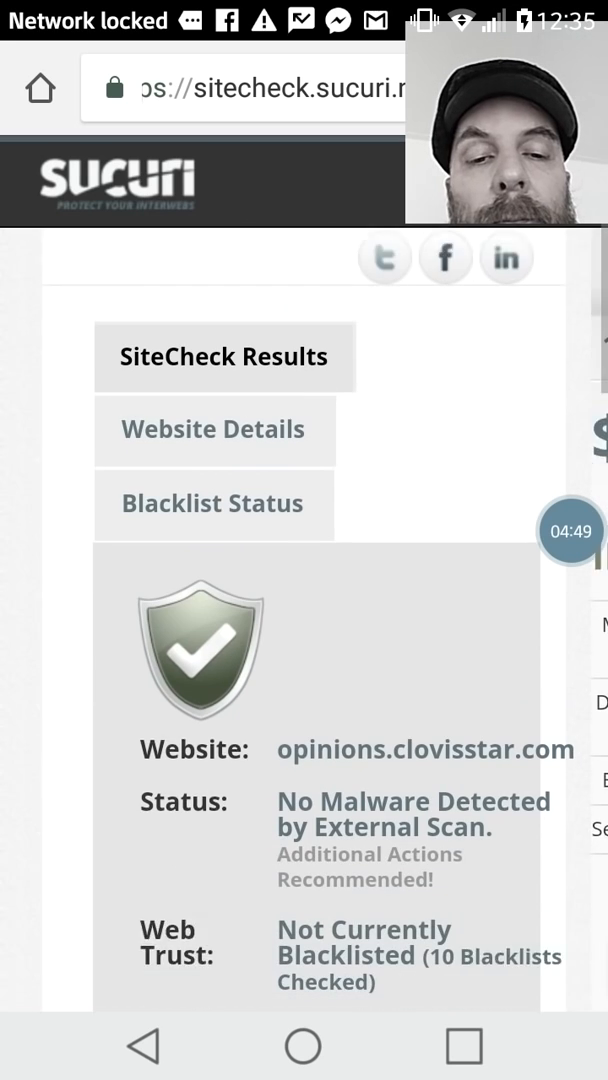
{"action": "scroll", "scroll_direction": "down", "scroll_amount": 3}
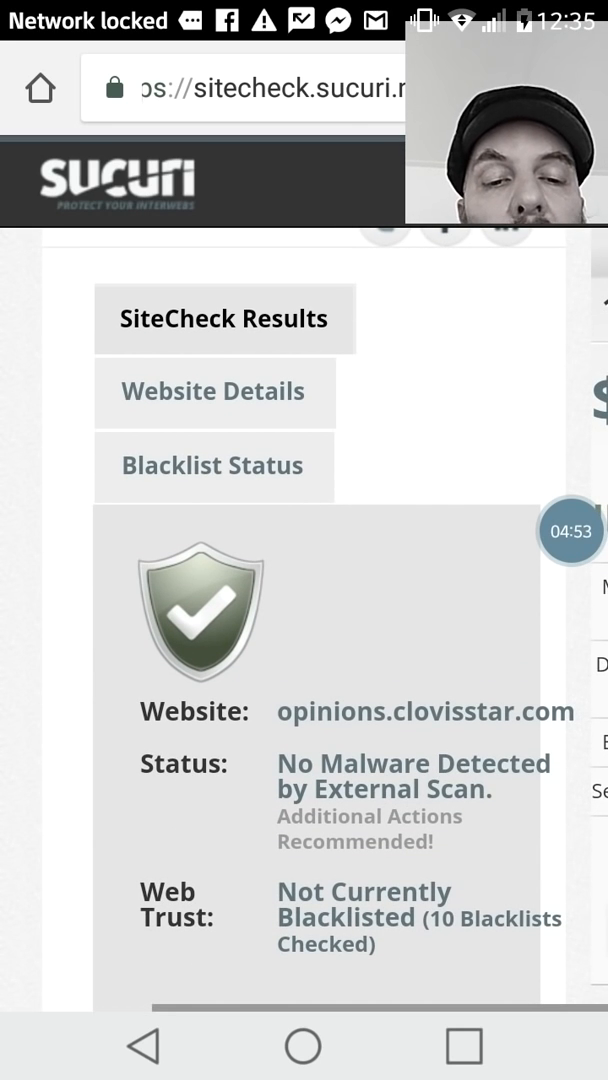
{"action": "scroll", "scroll_direction": "down", "scroll_amount": 3}
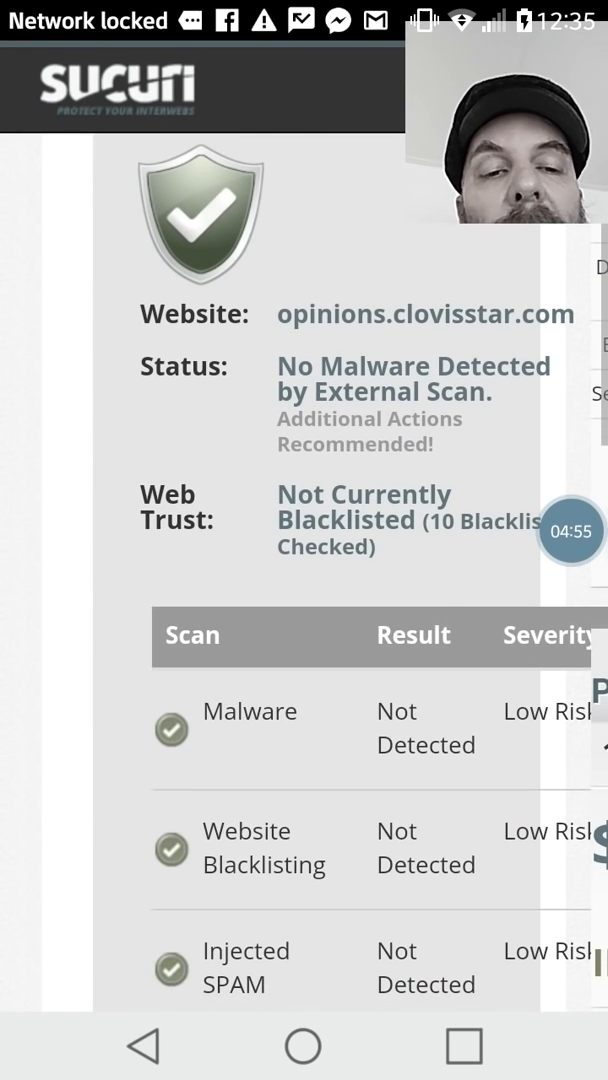
{"action": "scroll", "scroll_direction": "down", "scroll_amount": 3}
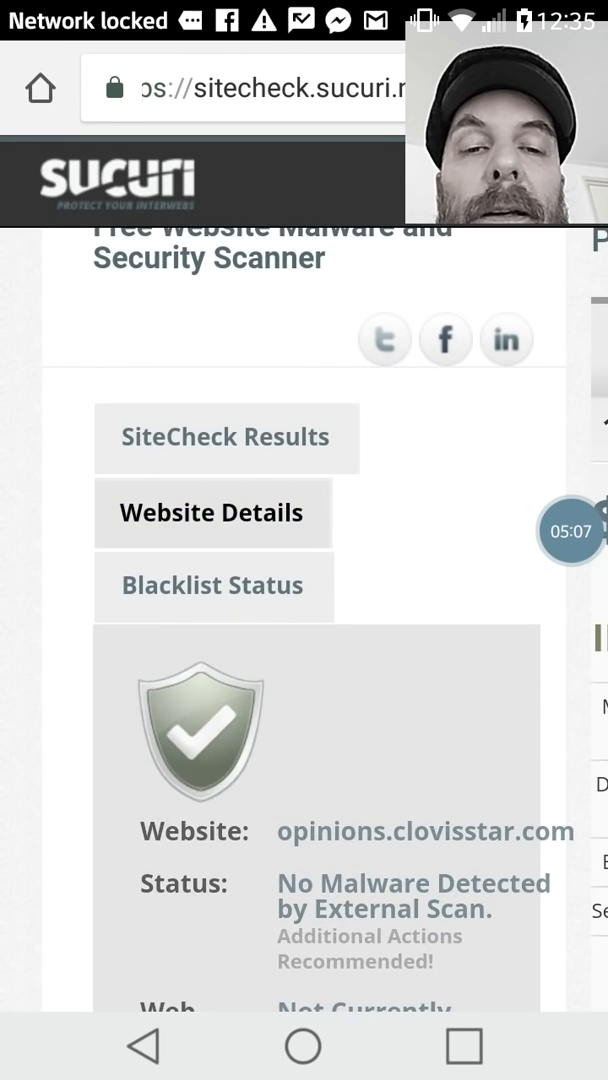
- Review Website Details: Apache server, PHP 5.4.45, WordPress 4.9.4, and the found links and scripts
{"action": "scroll", "scroll_direction": "down", "scroll_amount": 3}
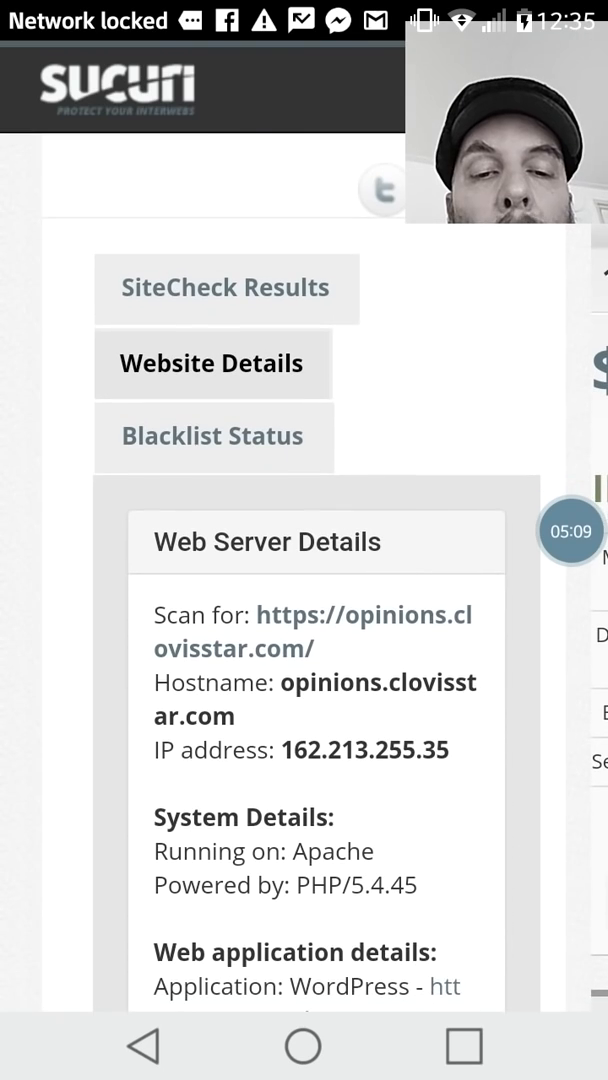
{"action": "scroll", "scroll_direction": "down", "scroll_amount": 3}
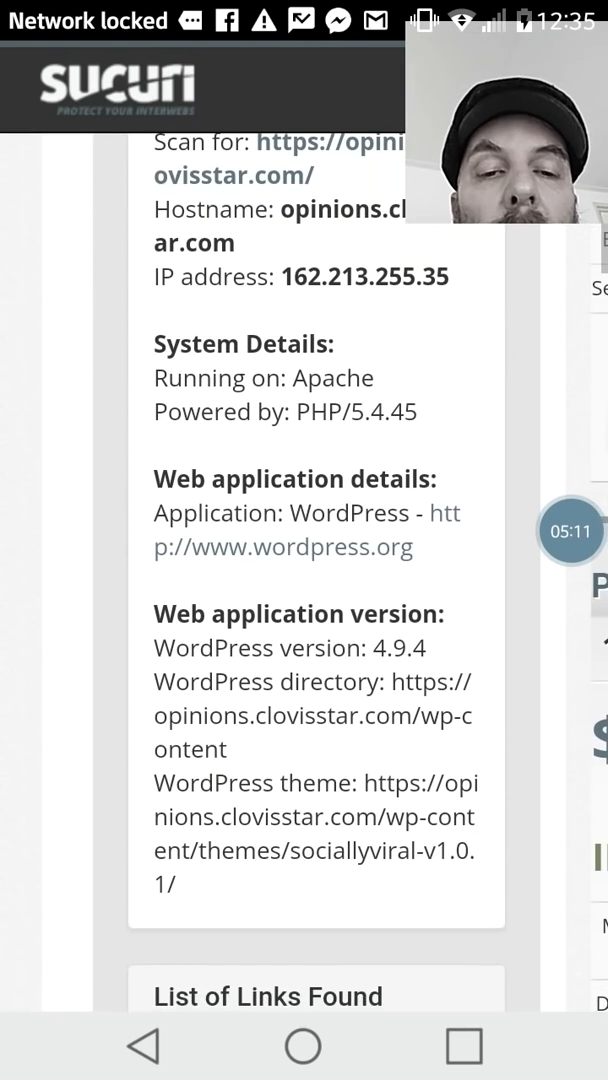
{"action": "scroll", "scroll_direction": "down", "scroll_amount": 3}
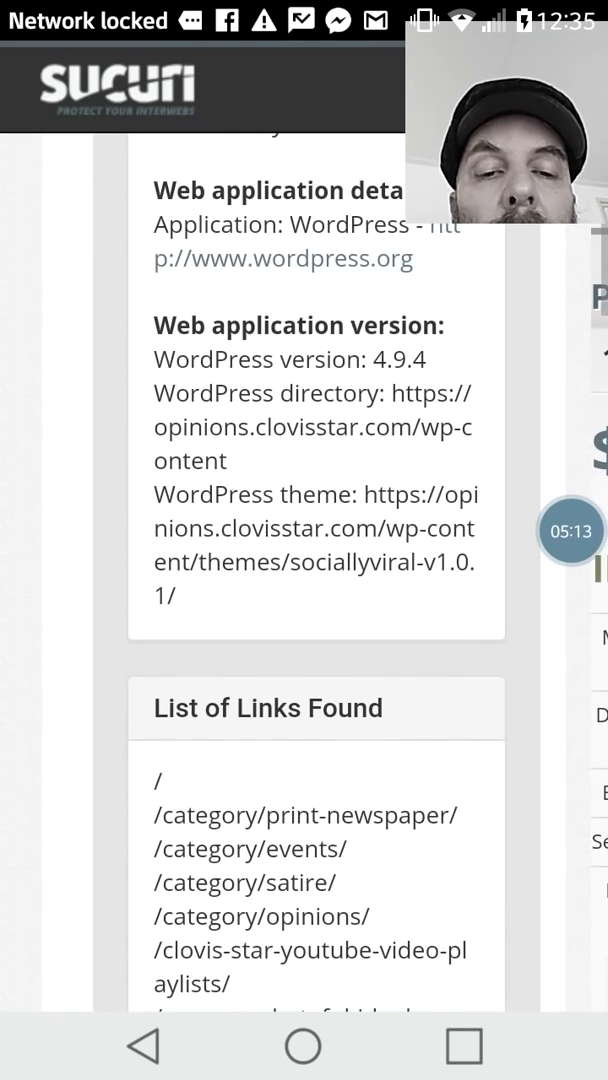
{"action": "scroll", "scroll_direction": "down", "scroll_amount": 3}
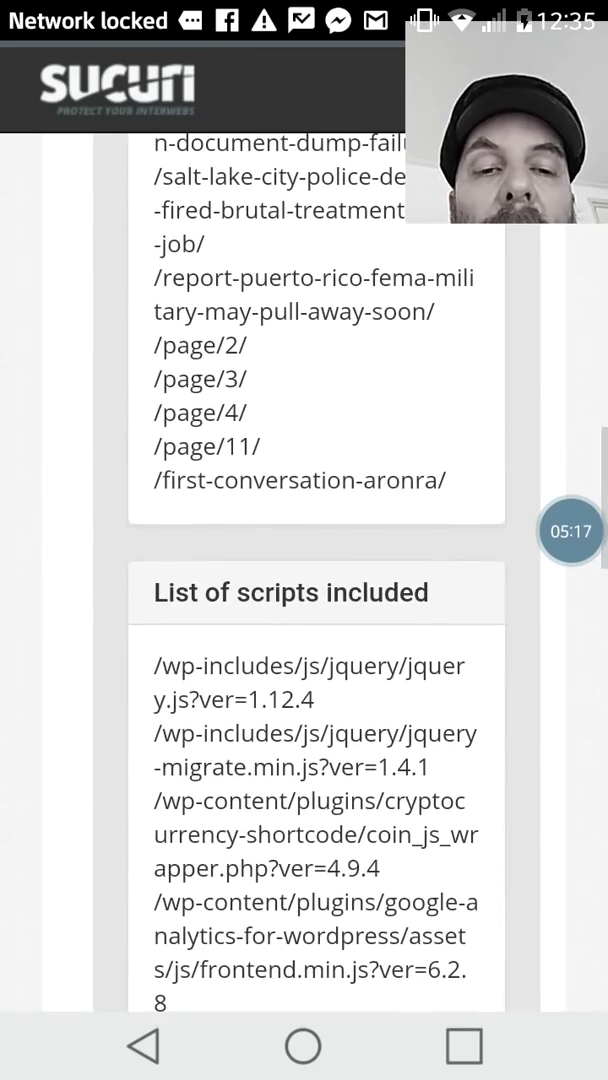
{"action": "scroll", "scroll_direction": "down", "scroll_amount": 3}
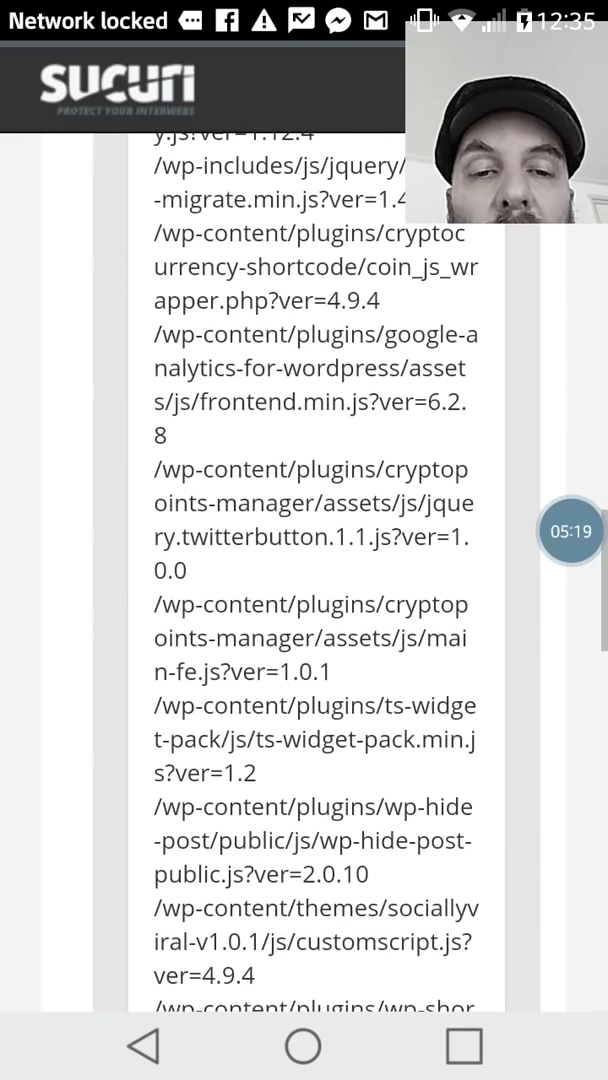
{"action": "scroll", "scroll_direction": "down", "scroll_amount": 3}
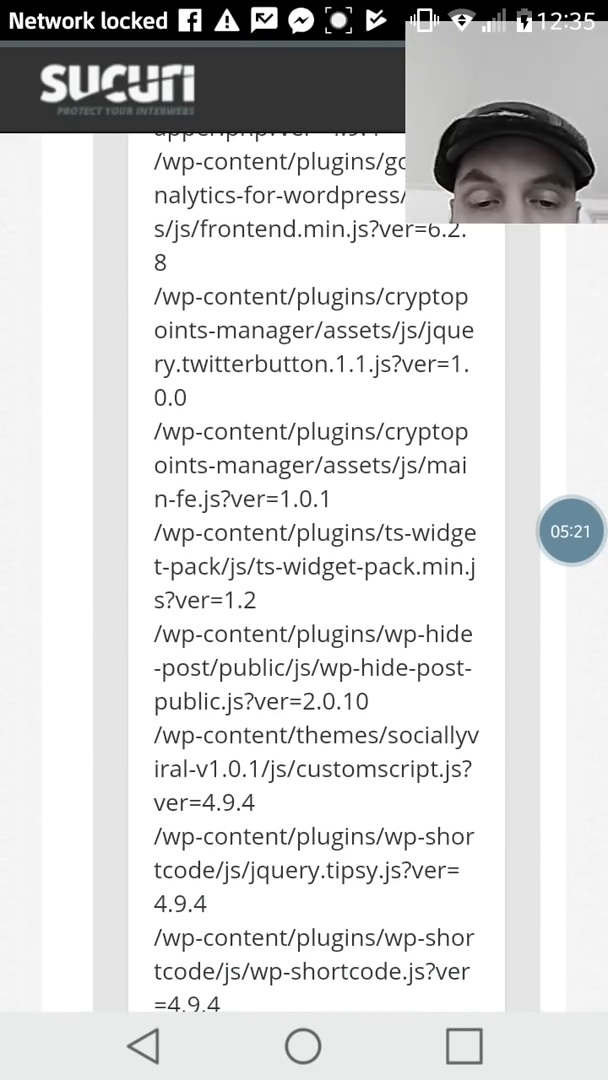
{"action": "scroll", "scroll_direction": "down", "scroll_amount": 3}
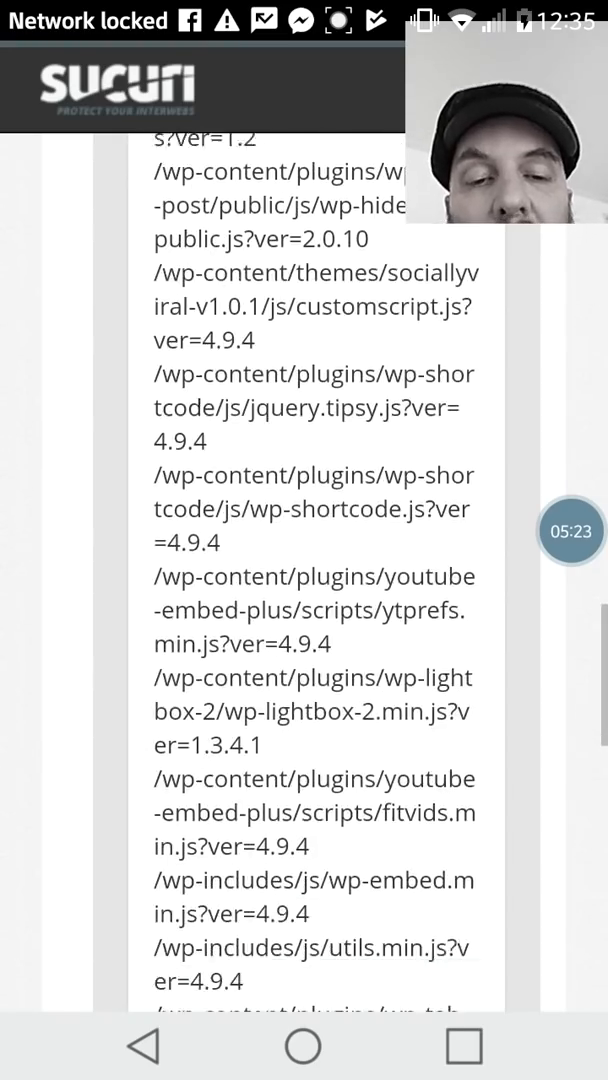
{"action": "scroll", "scroll_direction": "down", "scroll_amount": 3}
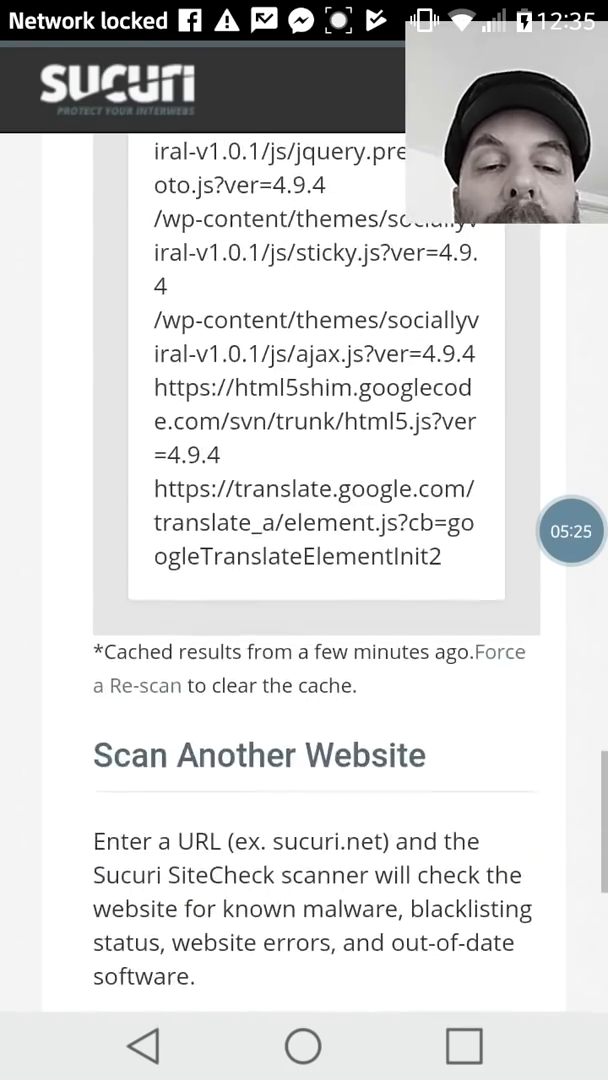
{"action": "scroll", "scroll_direction": "down", "scroll_amount": 3}
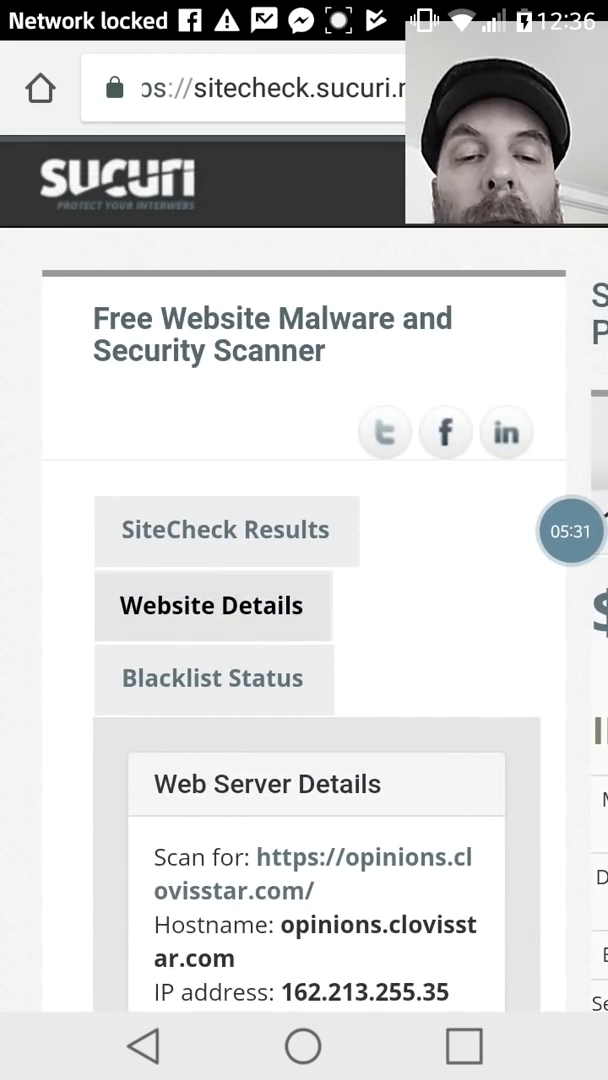
{"action": "left_click", "coordinate": [212, 678]}
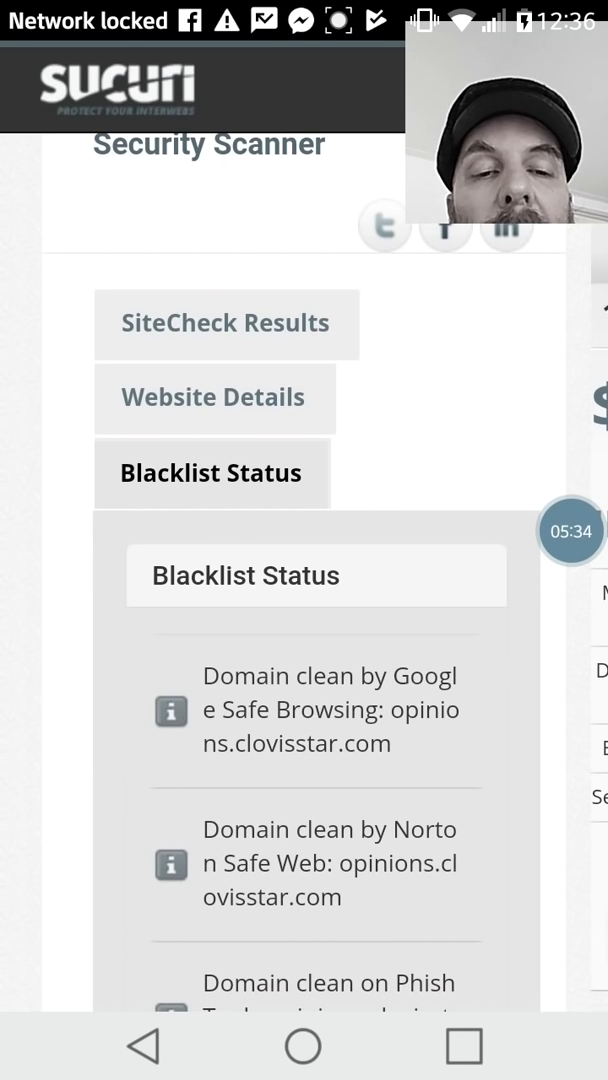
{"action": "scroll", "scroll_direction": "down", "scroll_amount": 3}
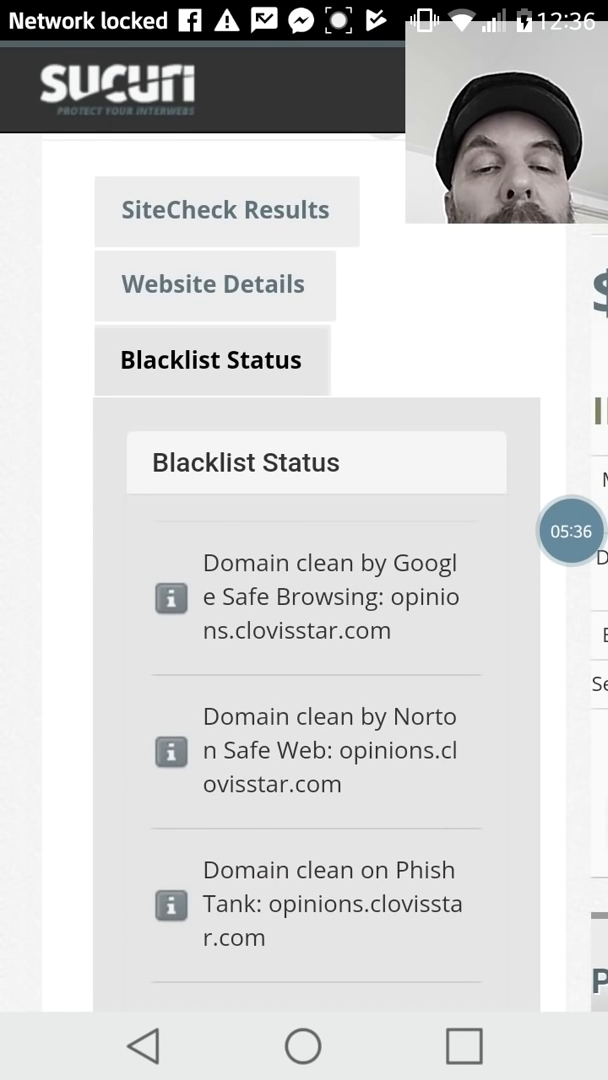
{"action": "scroll", "scroll_direction": "down", "scroll_amount": 3}
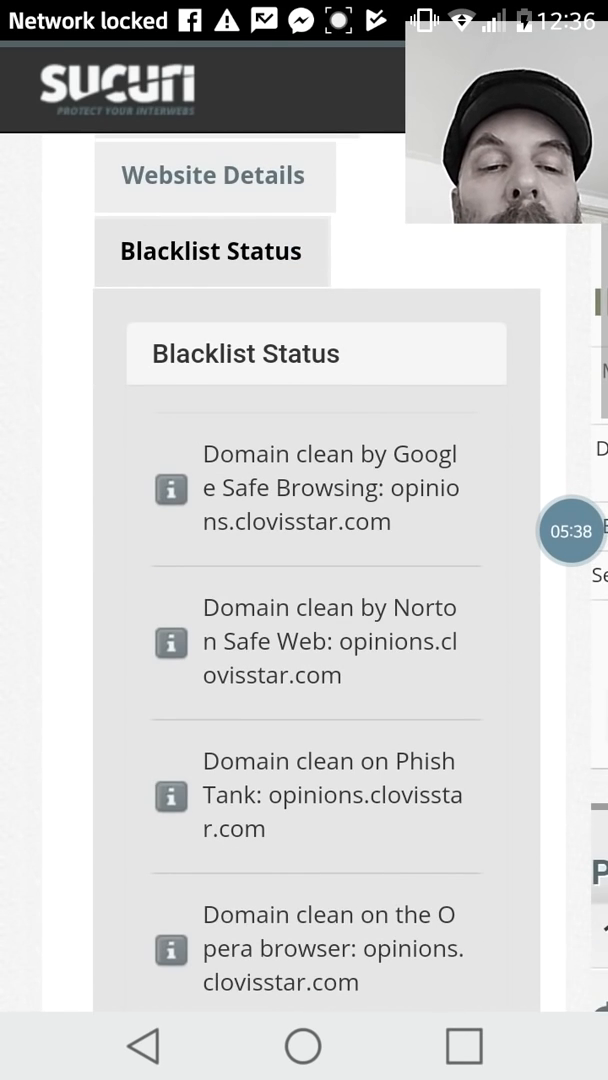
{"action": "scroll", "scroll_direction": "down", "scroll_amount": 3}
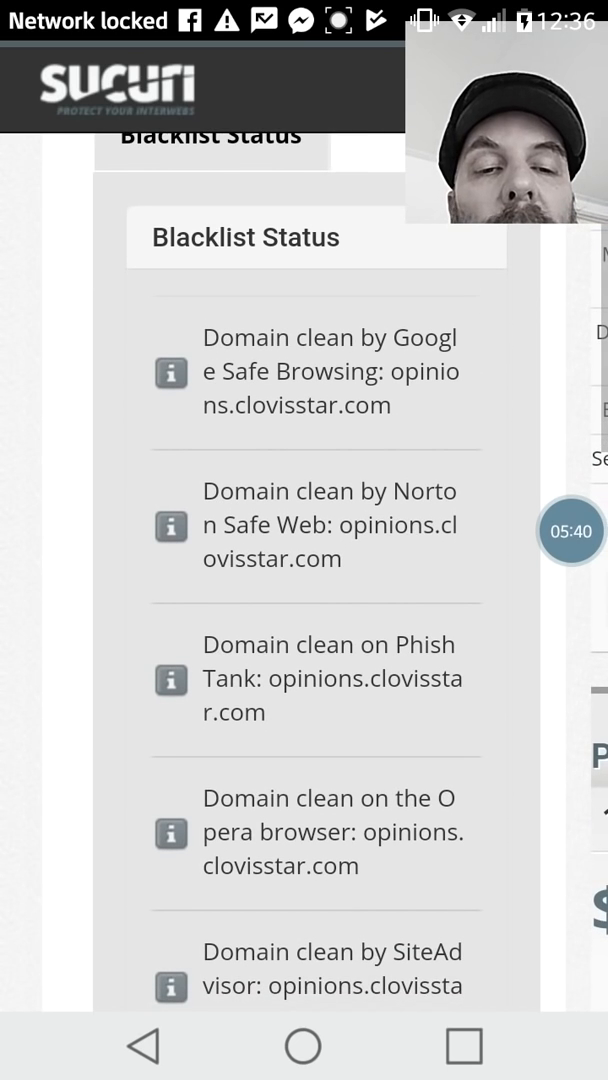
{"action": "scroll", "scroll_direction": "down", "scroll_amount": 3}
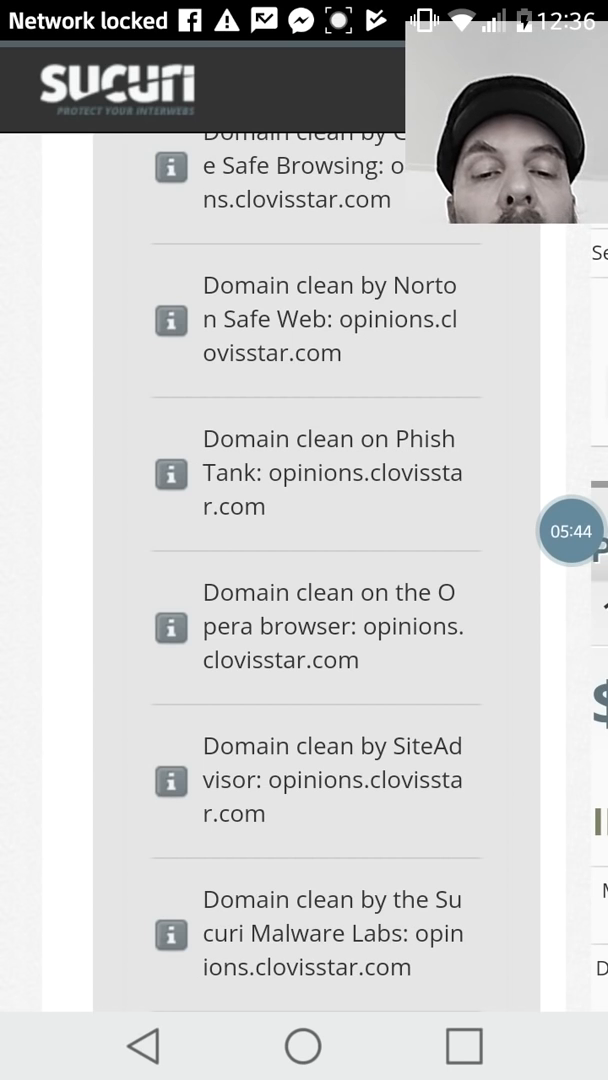
{"action": "scroll", "scroll_direction": "down", "scroll_amount": 3}
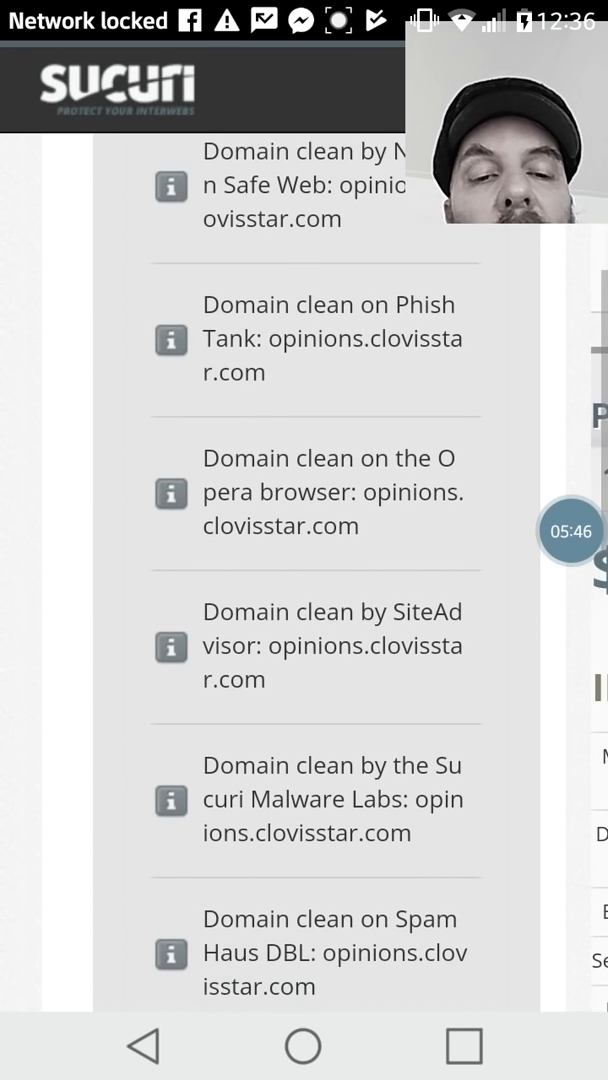
{"action": "scroll", "scroll_direction": "down", "scroll_amount": 3}
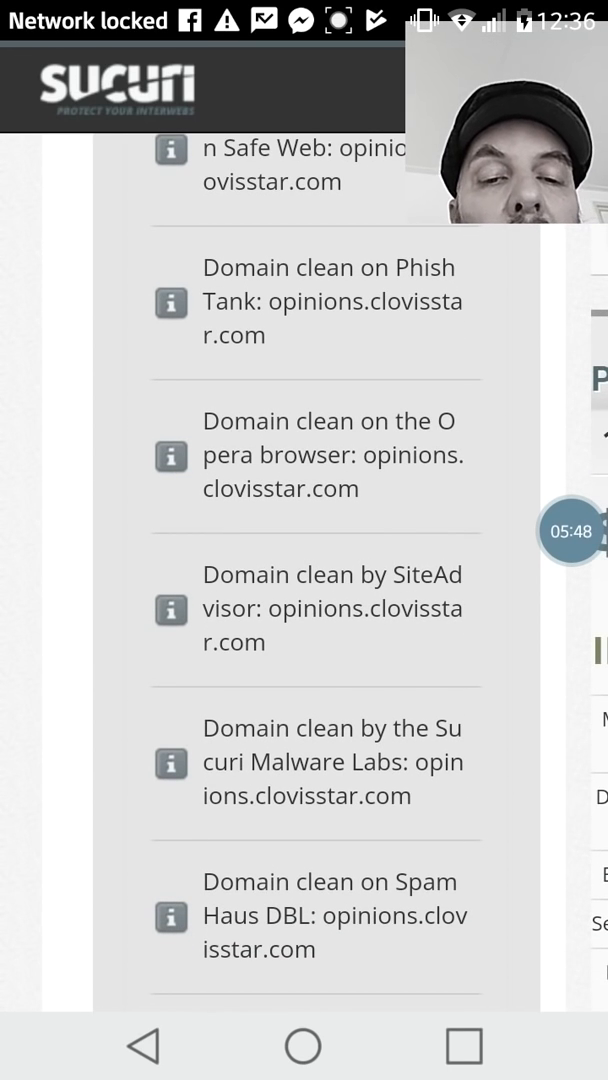
{"action": "scroll", "scroll_direction": "down", "scroll_amount": 3}
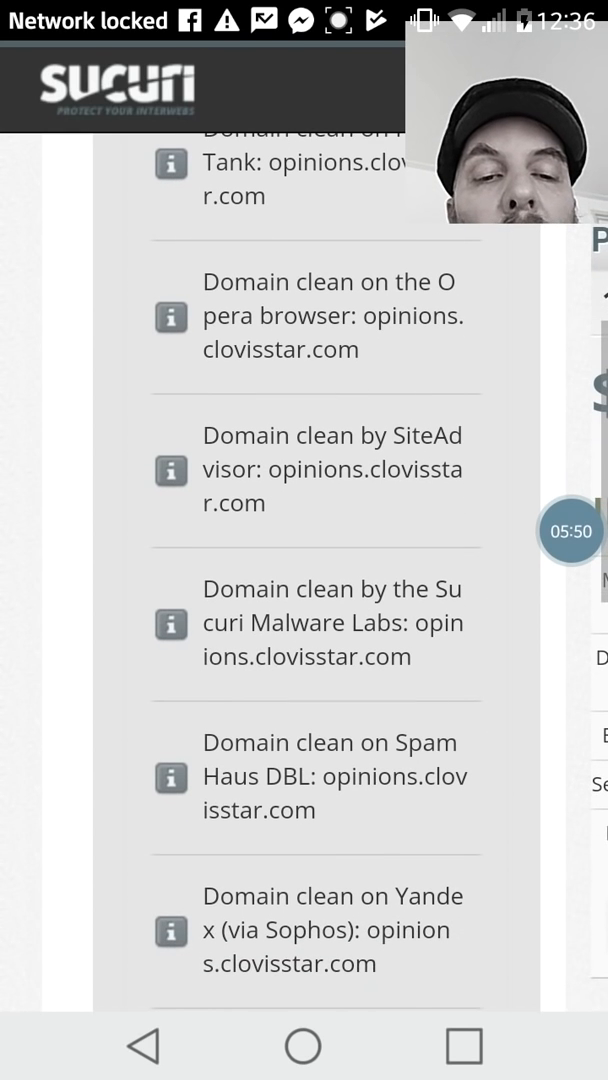
{"action": "scroll", "scroll_direction": "down", "scroll_amount": 3}
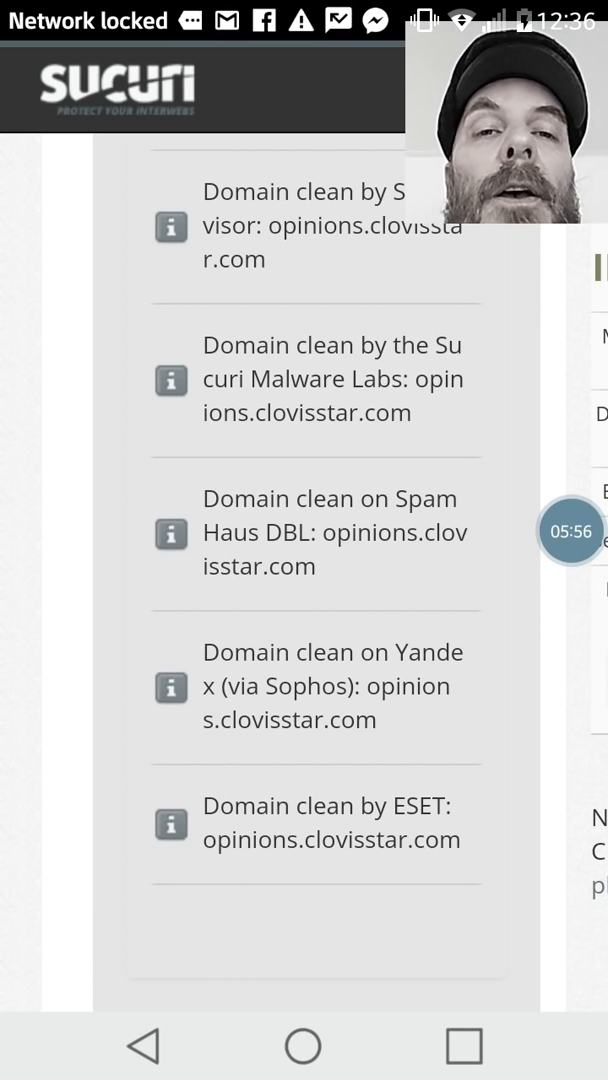
{"action": "scroll", "scroll_direction": "down", "scroll_amount": 3}
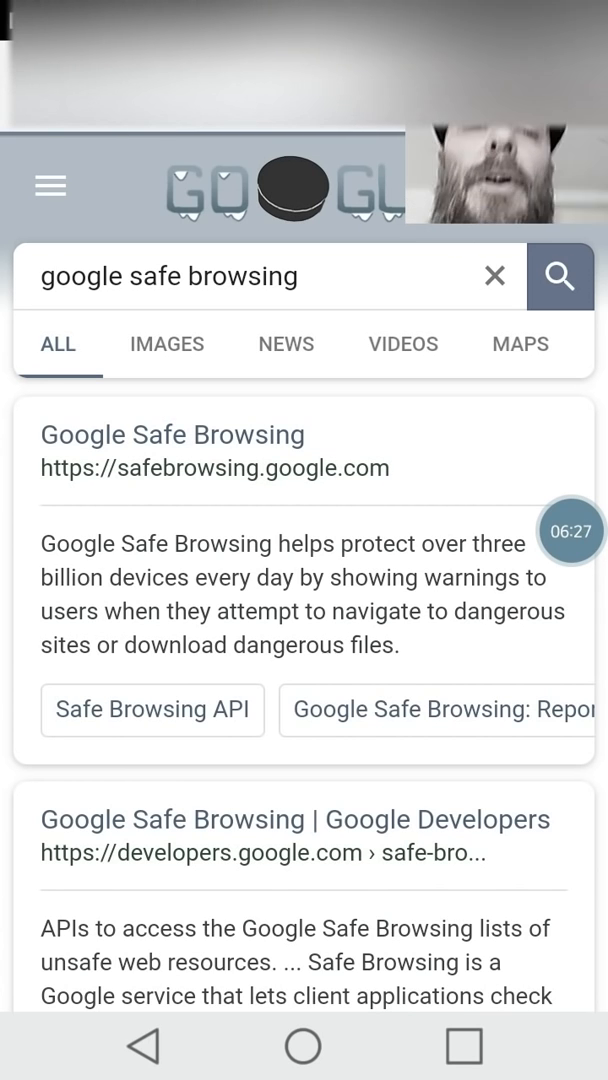
- Go to the Google Safe Browsing site and read down its overview to the Transparency Report section
{"action": "left_click", "coordinate": [170, 434]}
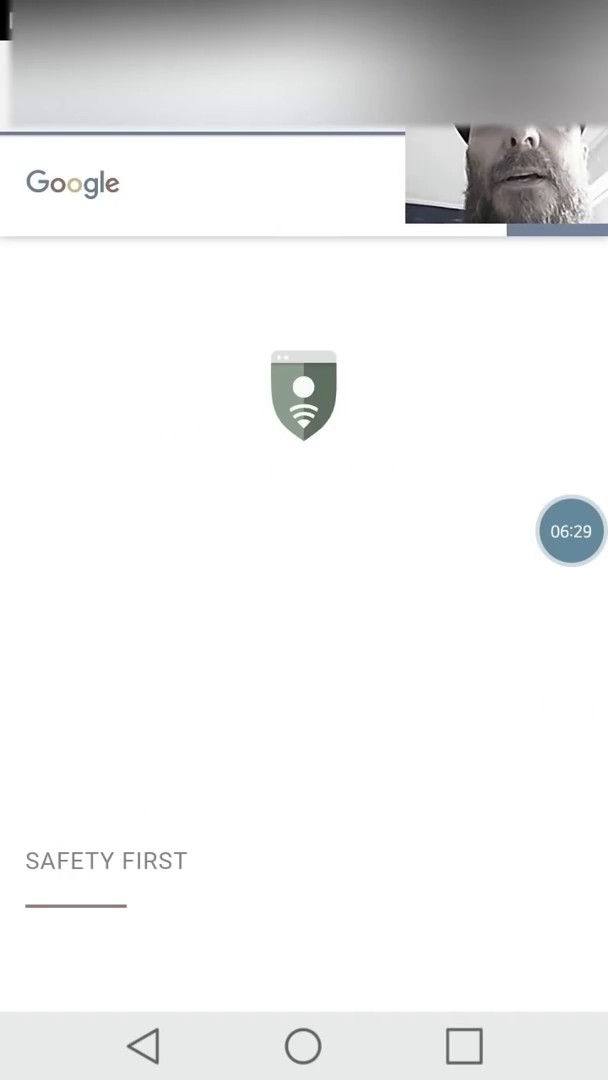
{"action": "scroll", "scroll_direction": "down", "scroll_amount": 3}
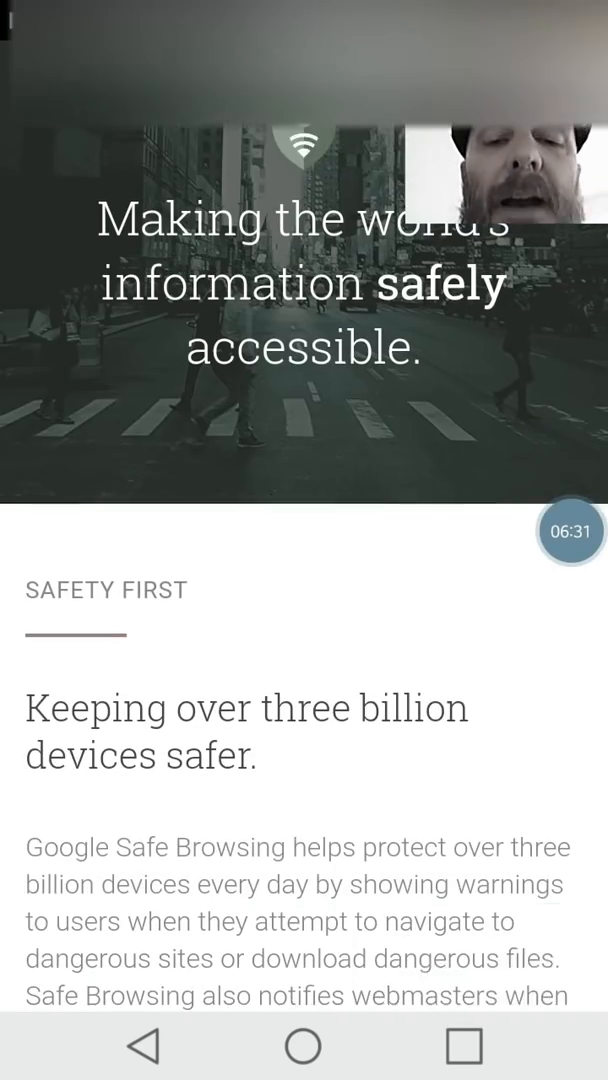
{"action": "scroll", "scroll_direction": "down", "scroll_amount": 3}
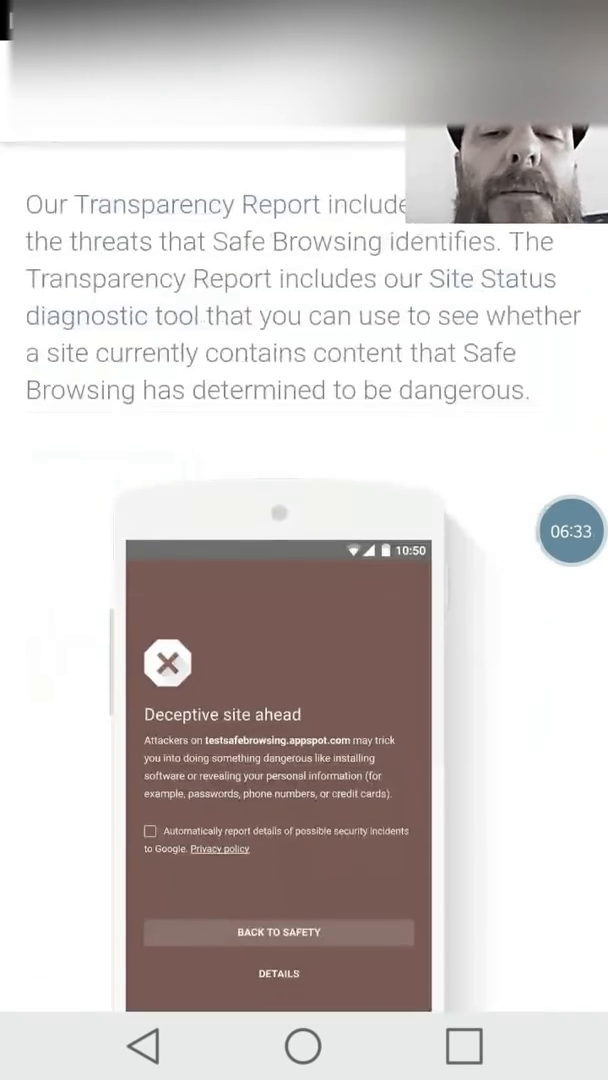
{"action": "scroll", "scroll_direction": "down", "scroll_amount": 3}
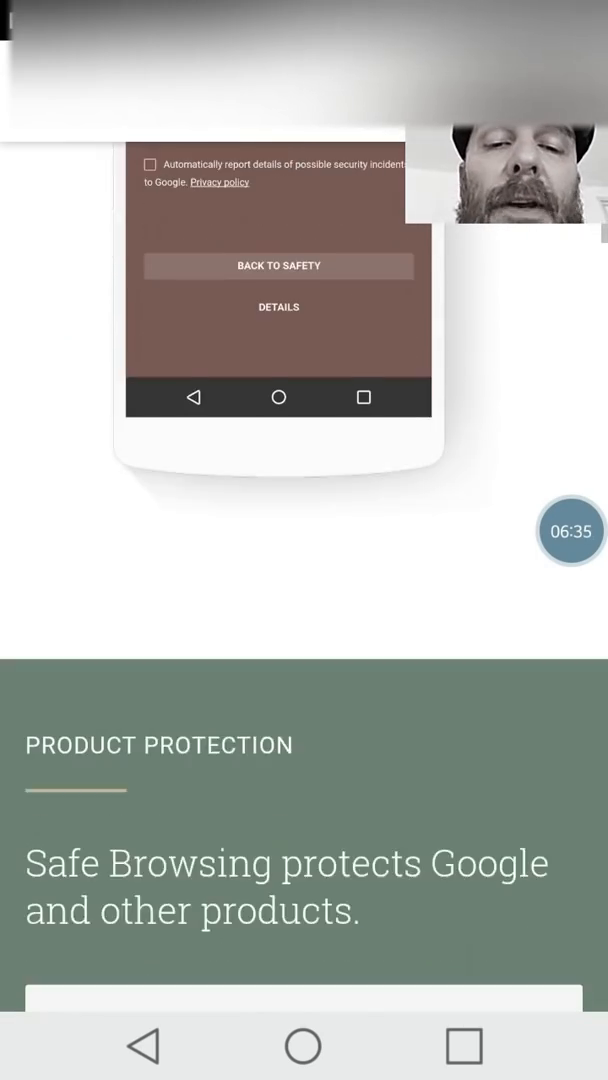
{"action": "scroll", "scroll_direction": "down", "scroll_amount": 3}
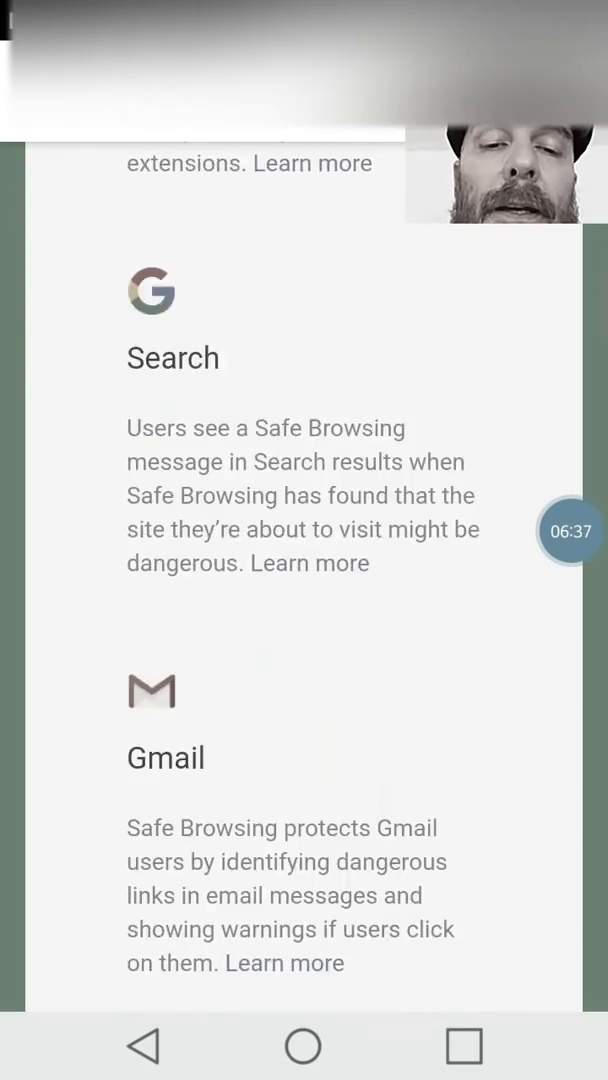
{"action": "scroll", "scroll_direction": "down", "scroll_amount": 3}
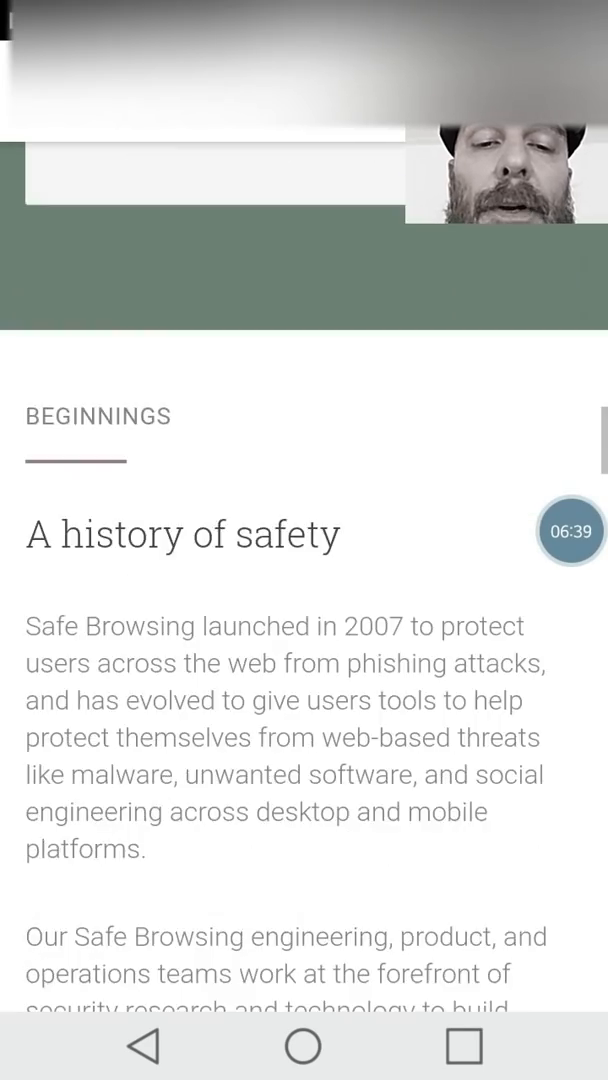
{"action": "scroll", "scroll_direction": "down", "scroll_amount": 3}
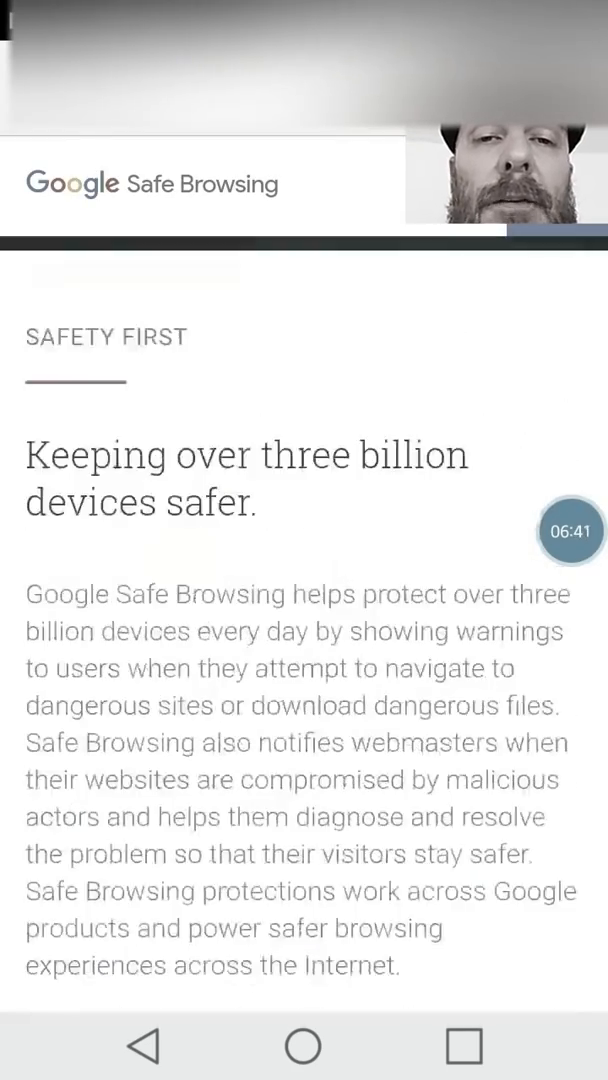
{"action": "scroll", "scroll_direction": "down", "scroll_amount": 3}
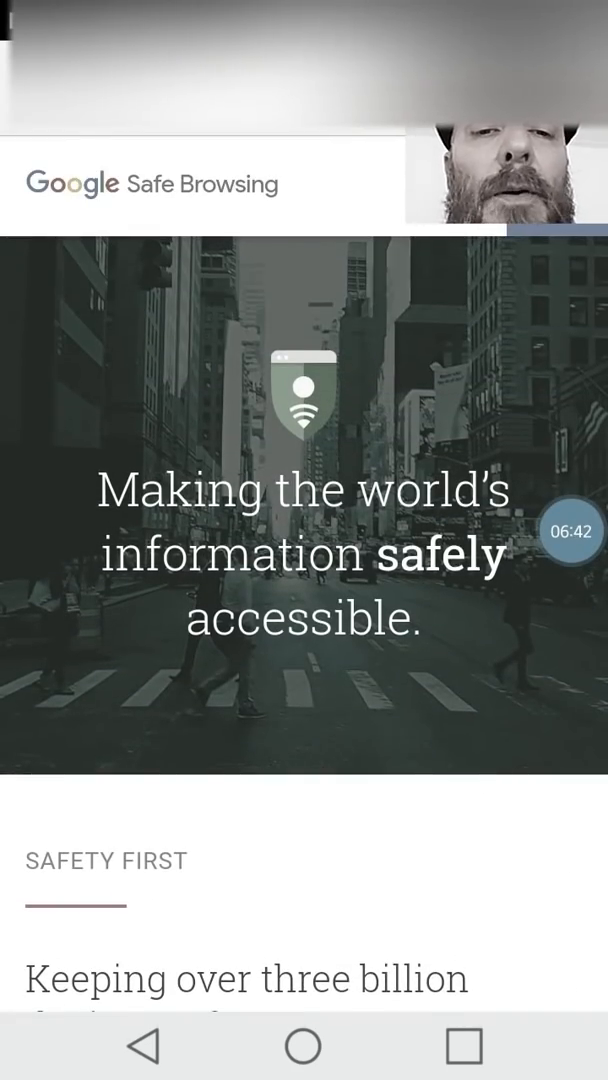
{"action": "scroll", "scroll_direction": "down", "scroll_amount": 3}
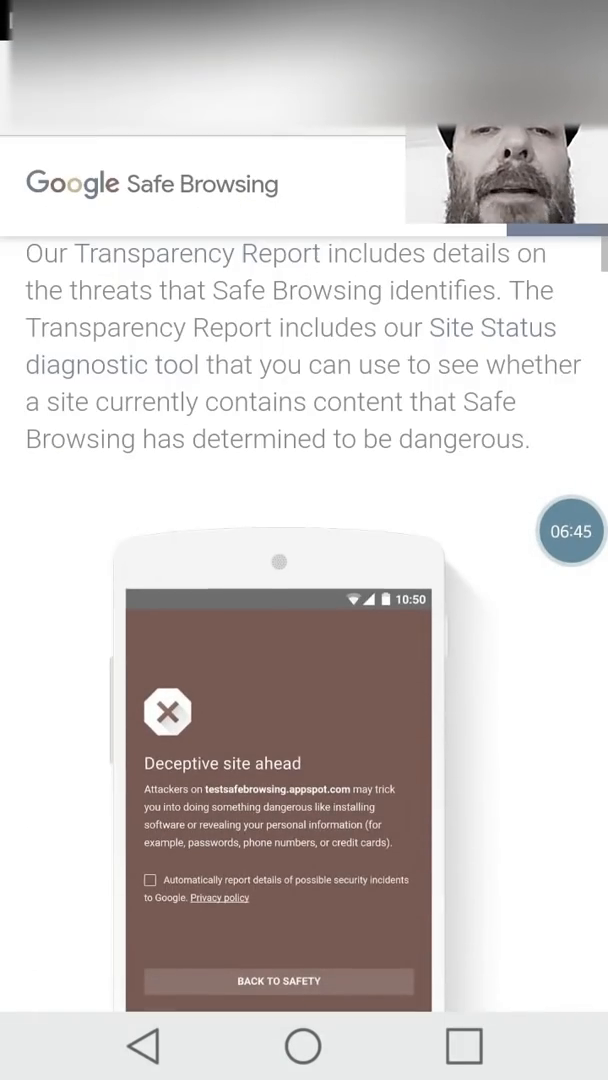
{"action": "scroll", "scroll_direction": "down", "scroll_amount": 3}
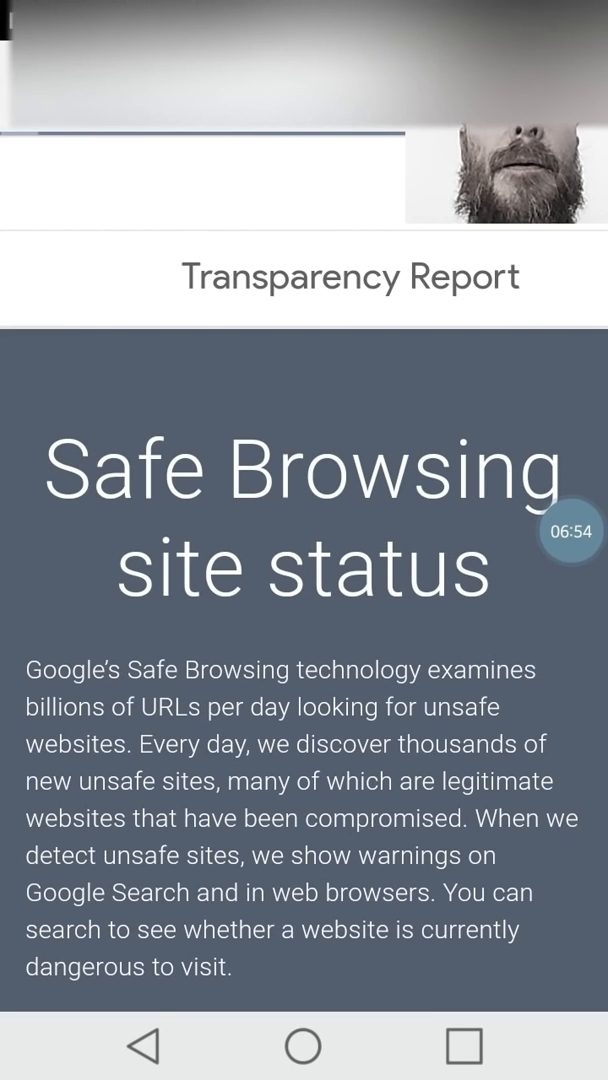
{"action": "scroll", "scroll_direction": "down", "scroll_amount": 3}
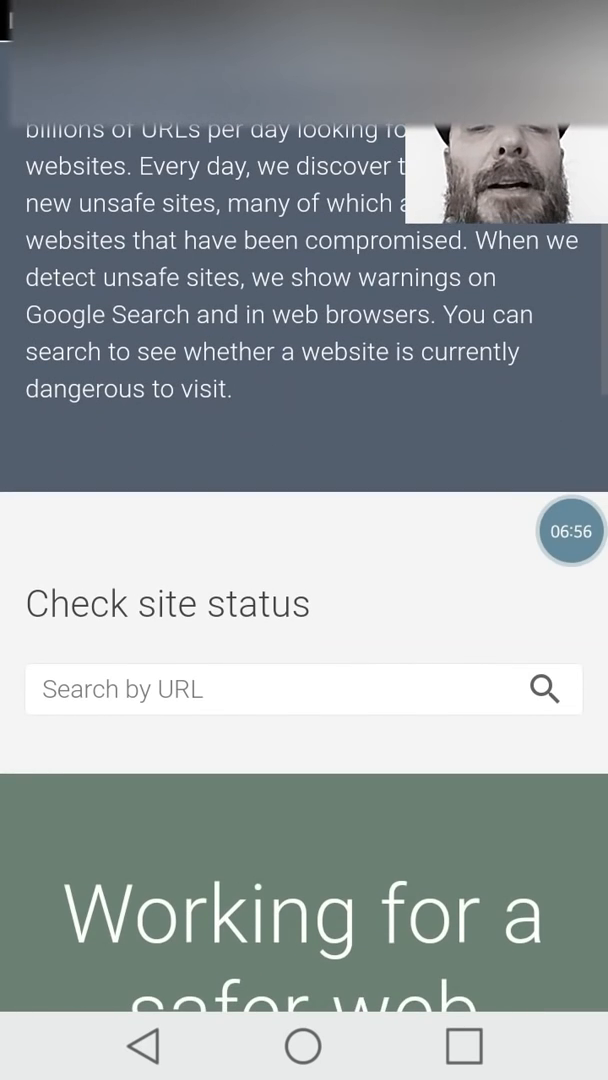
{"action": "left_click", "coordinate": [290, 688]}
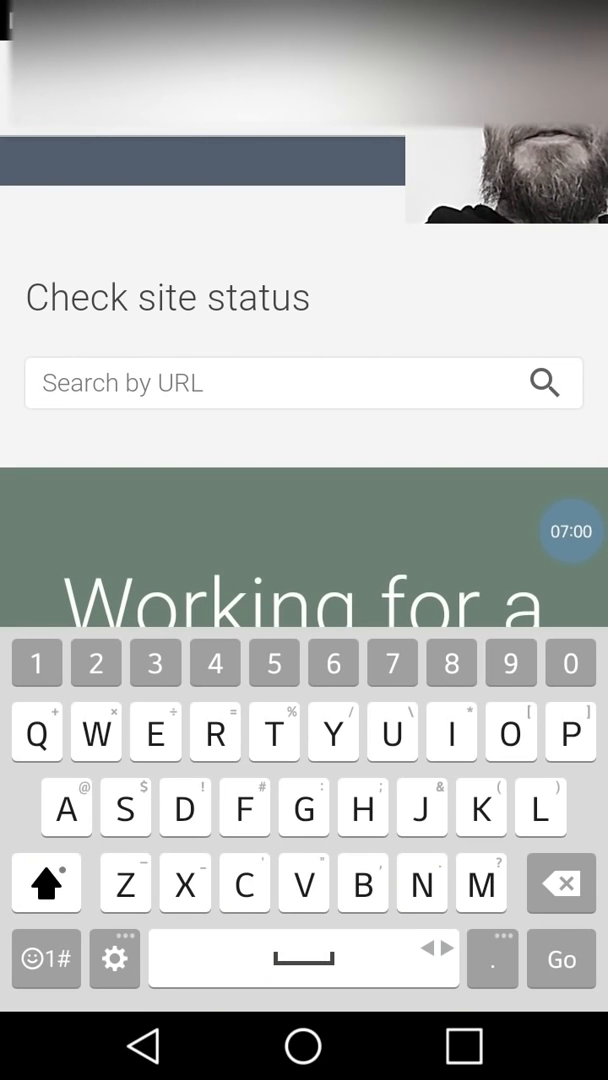
{"action": "left_click", "coordinate": [300, 384]}
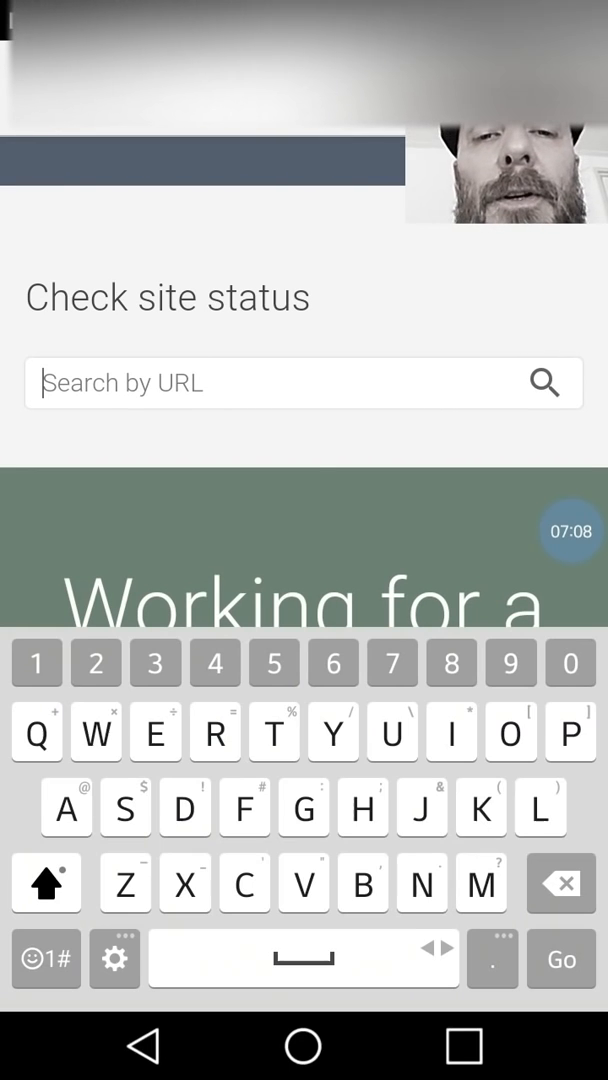
{"action": "type", "text": "H"}
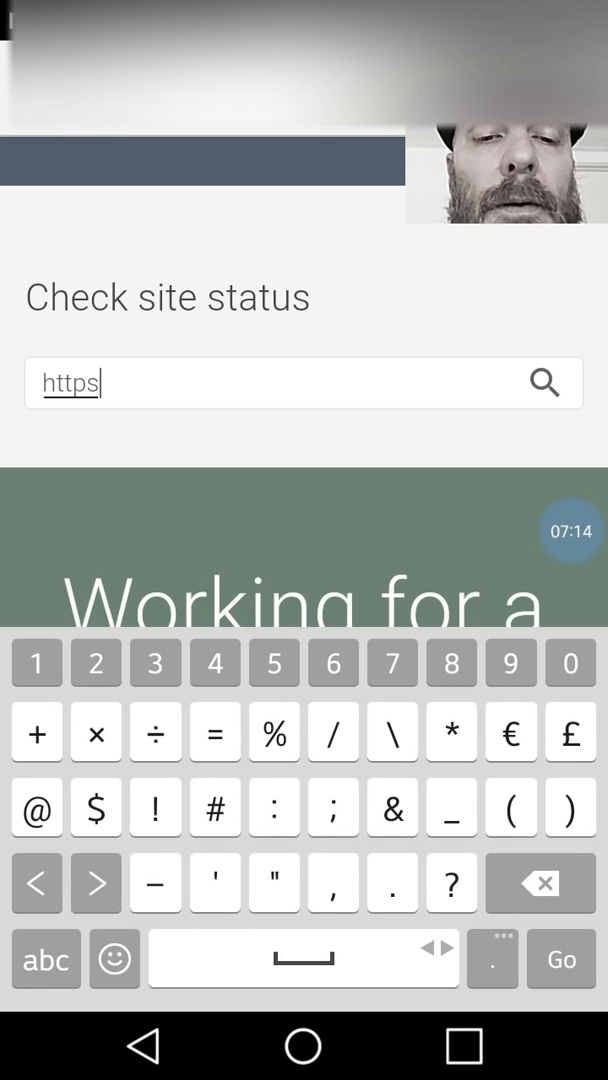
{"action": "type", "text": "://"}
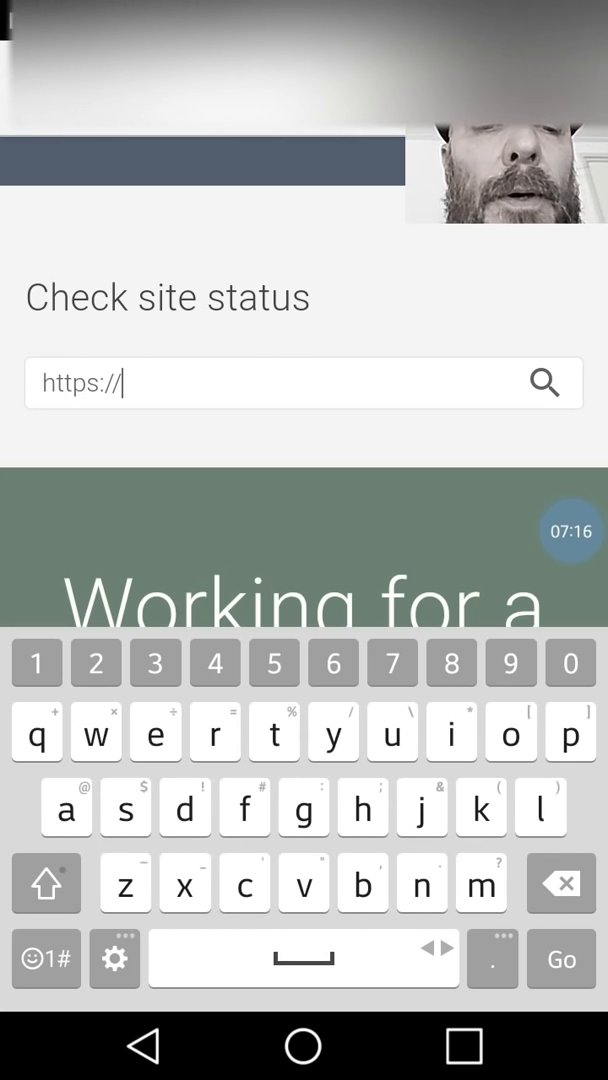
{"action": "type", "text": "opinions.cl"}
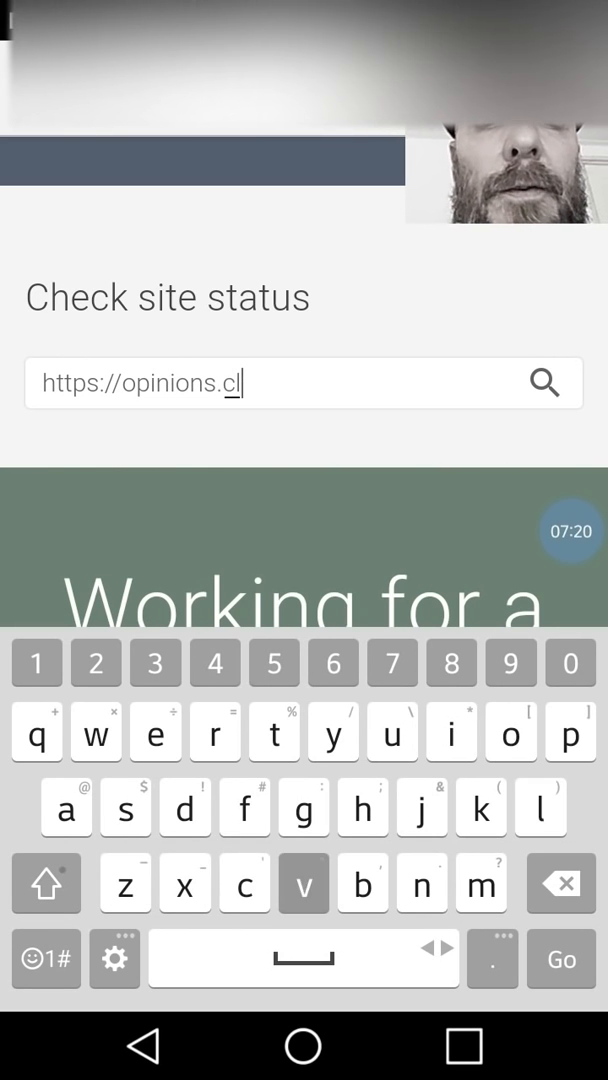
{"action": "type", "text": "ovisstar"}
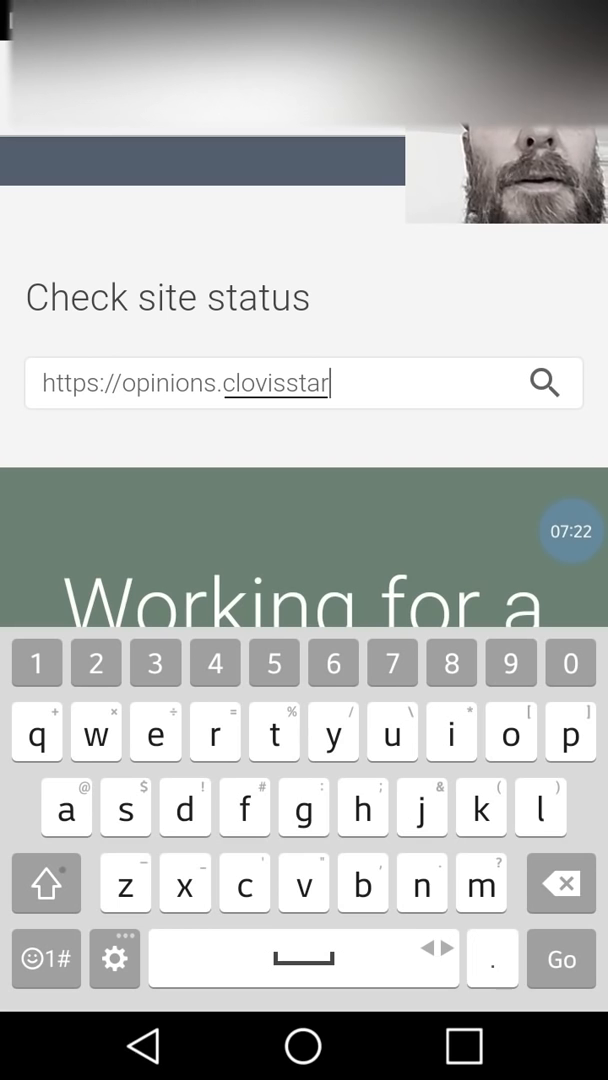
{"action": "type", "text": ".com"}
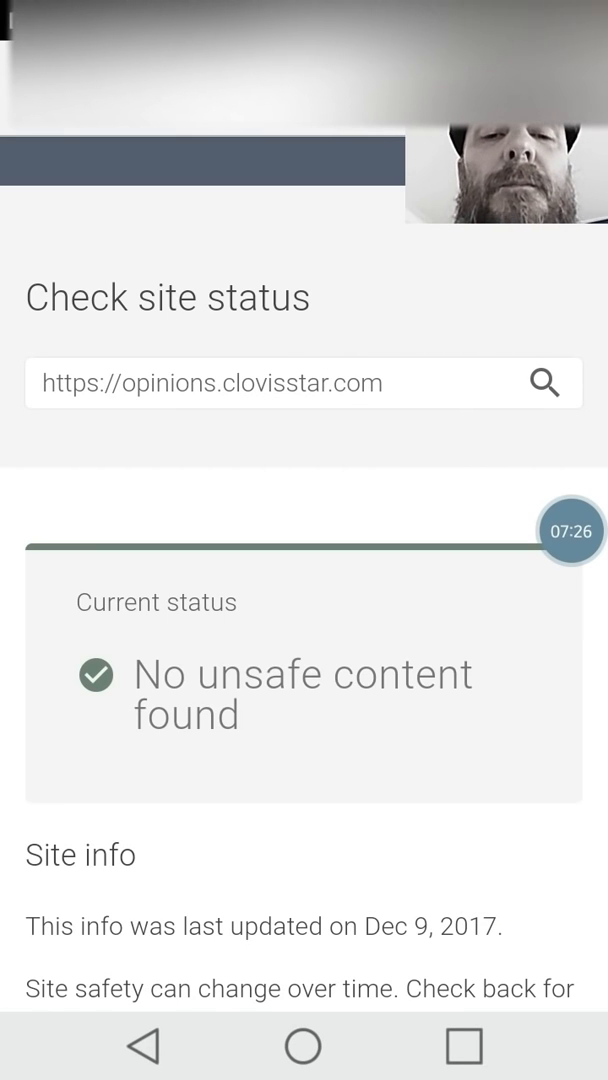
{"action": "scroll", "scroll_direction": "down", "scroll_amount": 3}
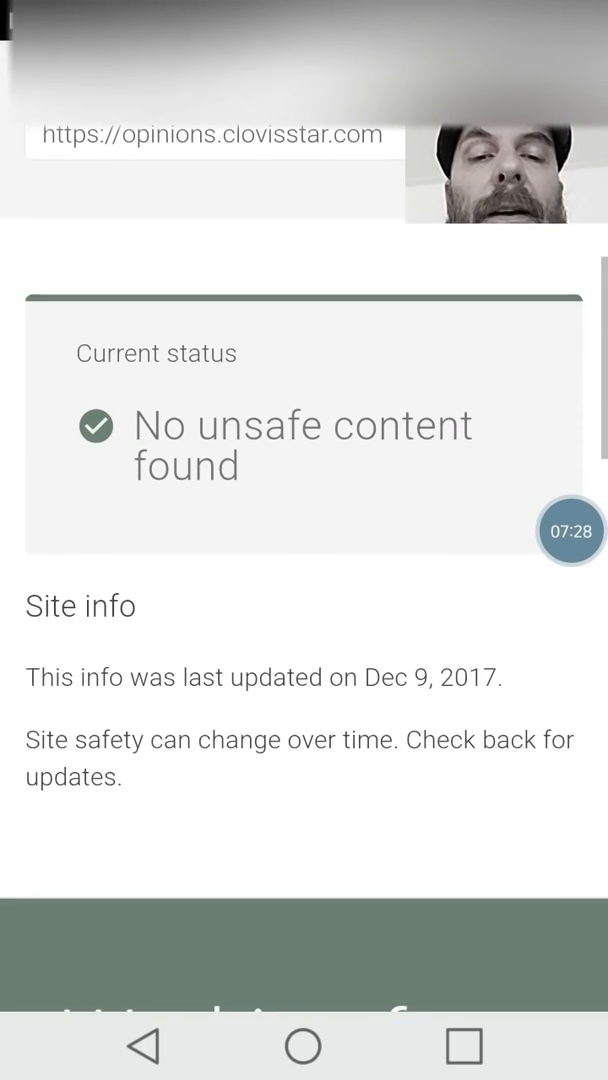